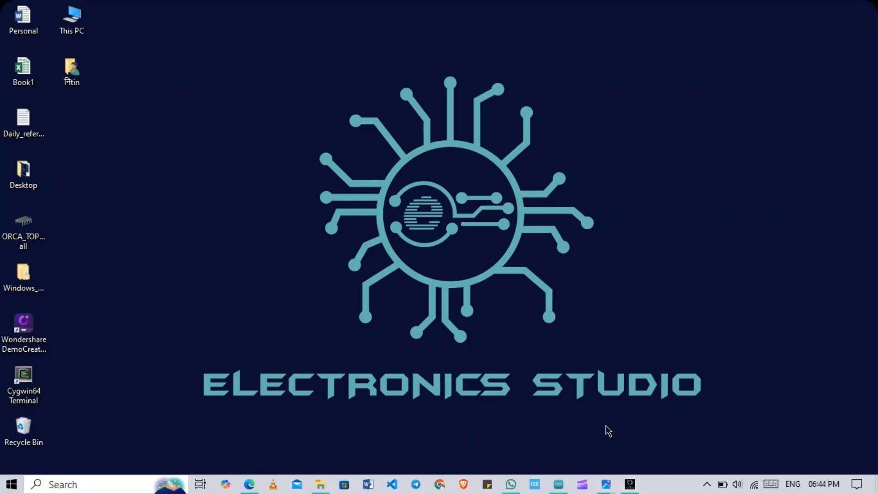
{"action": "mouse_move", "coordinate": [604, 484]}
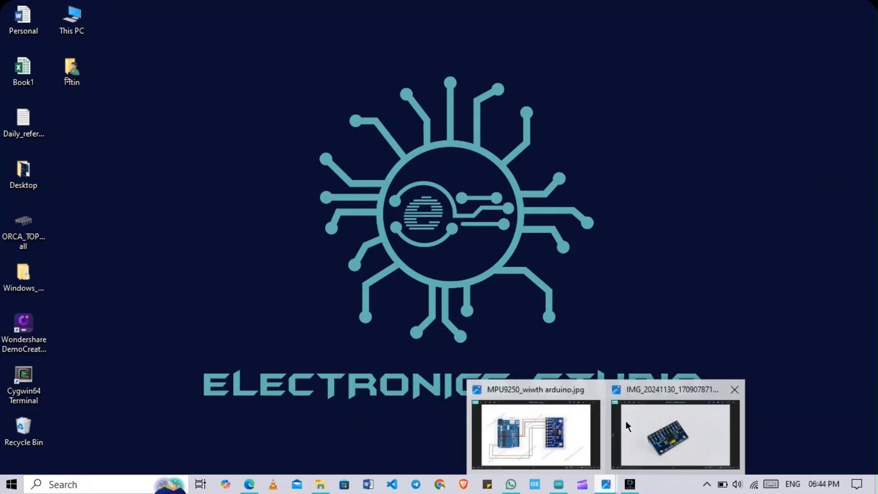
Show the close-up photo of the MPU-9250 board with its labelled pins in Photos.
{"action": "left_click", "coordinate": [675, 434]}
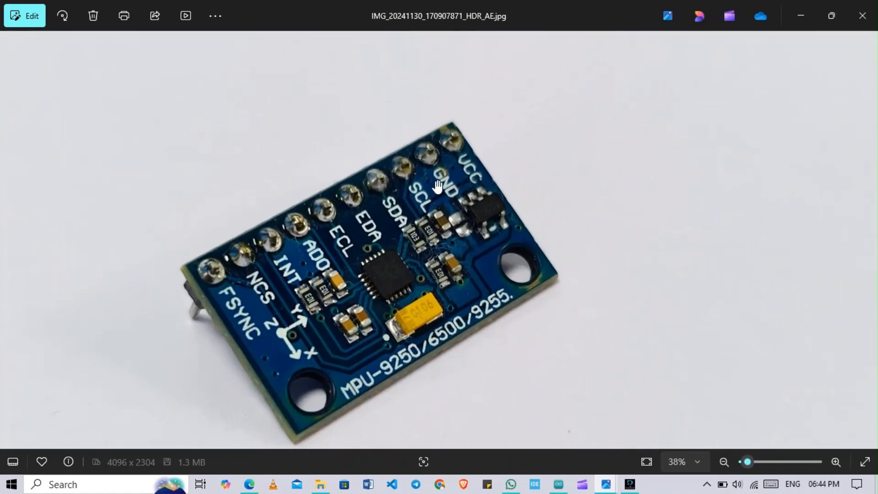
{"action": "mouse_move", "coordinate": [463, 164]}
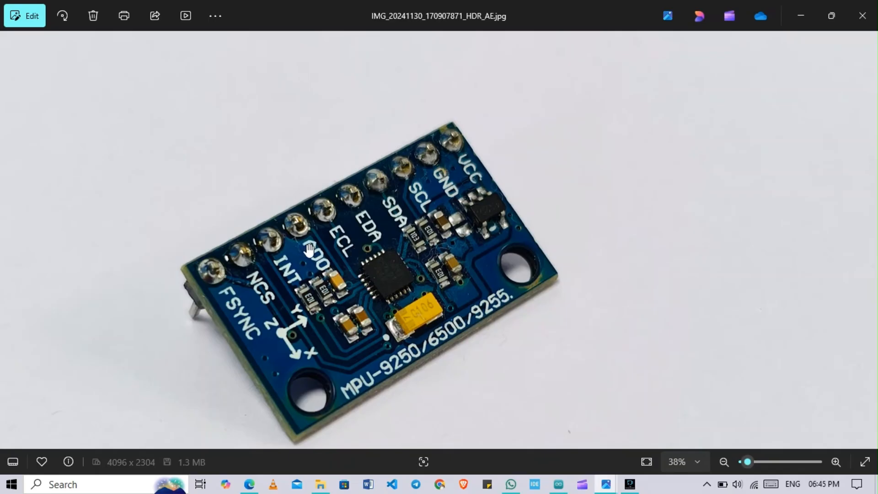
{"action": "mouse_move", "coordinate": [313, 249]}
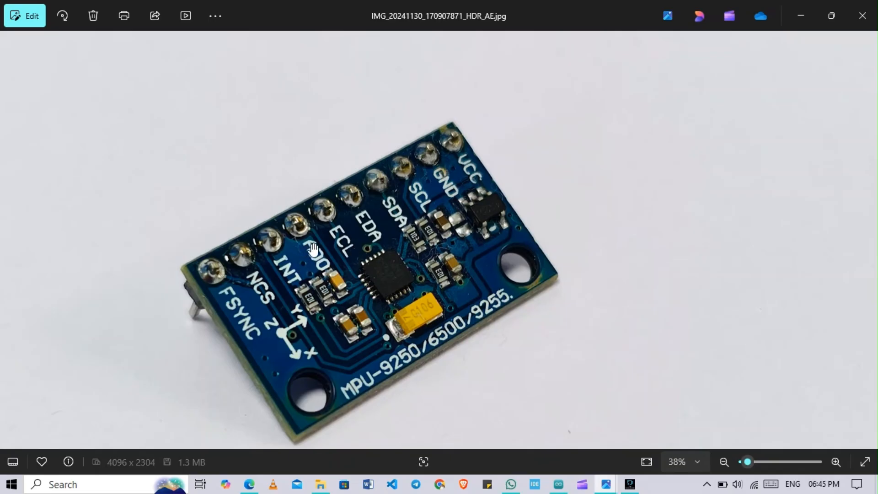
{"action": "mouse_move", "coordinate": [424, 214]}
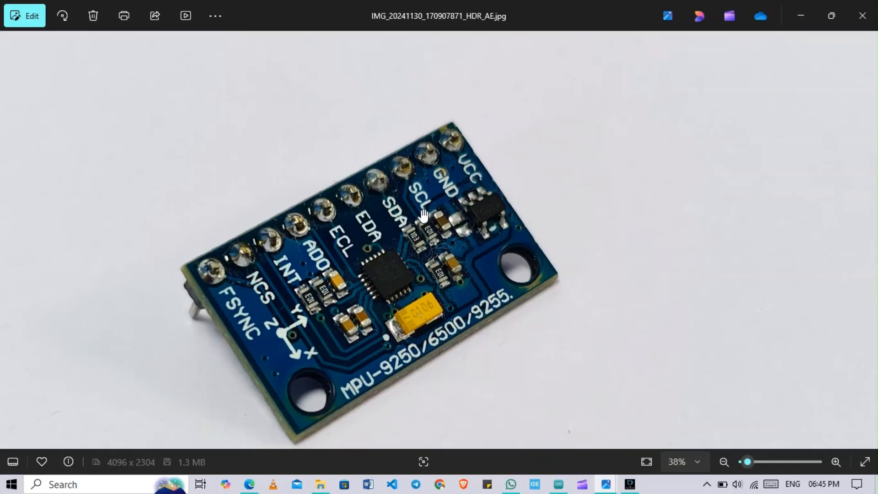
{"action": "mouse_move", "coordinate": [495, 273]}
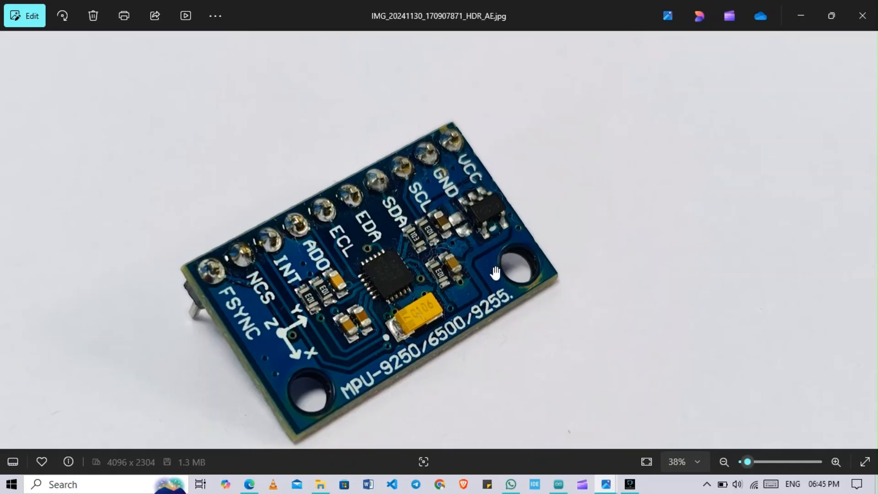
{"action": "mouse_move", "coordinate": [464, 353]}
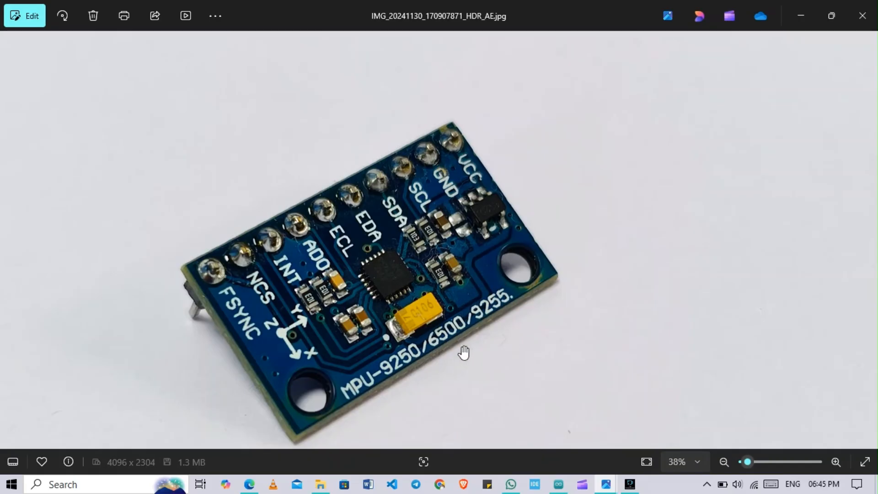
Return to the top of MPU9250.ino and highlight the MPU9250_WE.h include beside Wire.h.
{"action": "left_click", "coordinate": [556, 484]}
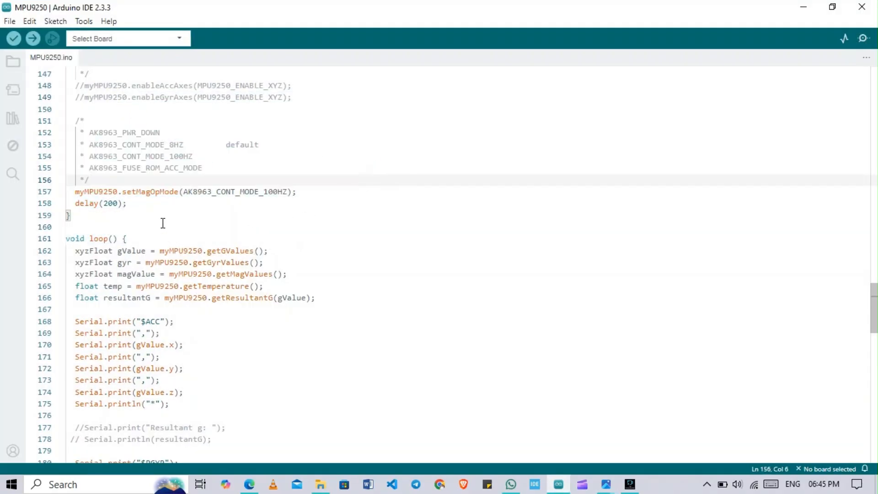
{"action": "scroll", "scroll_direction": "up", "scroll_amount": 3}
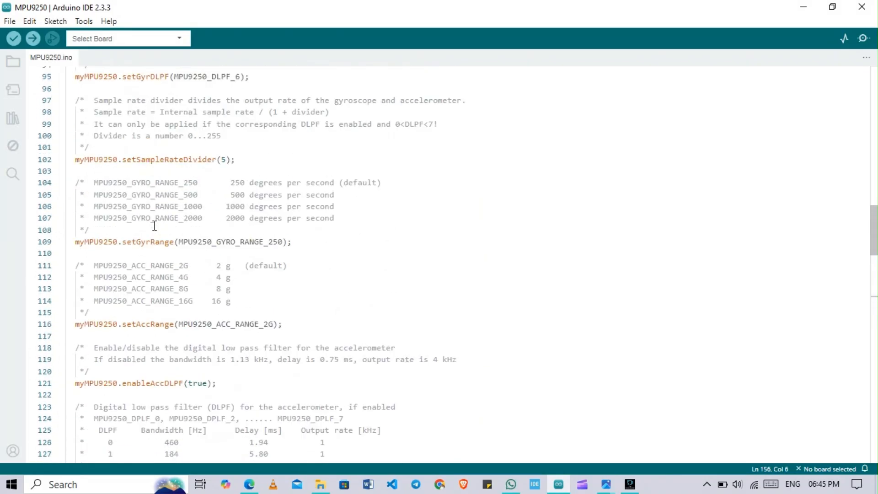
{"action": "scroll", "scroll_direction": "up", "scroll_amount": 3}
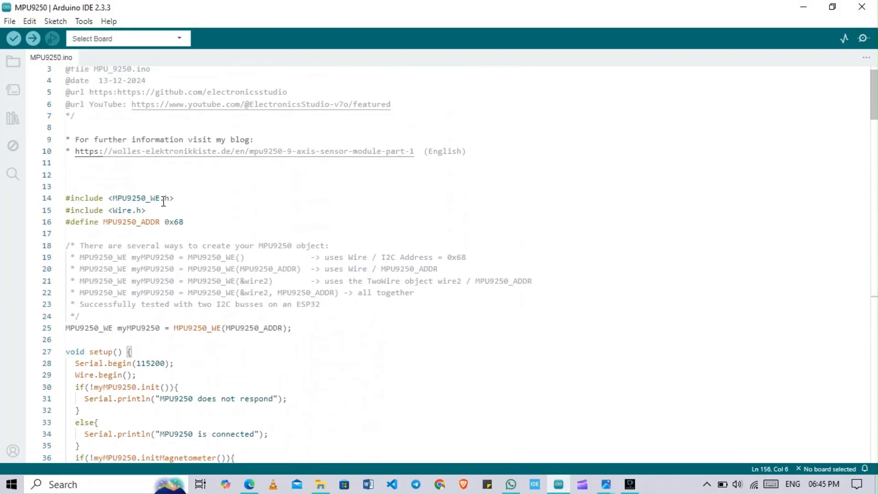
{"action": "mouse_move", "coordinate": [171, 201]}
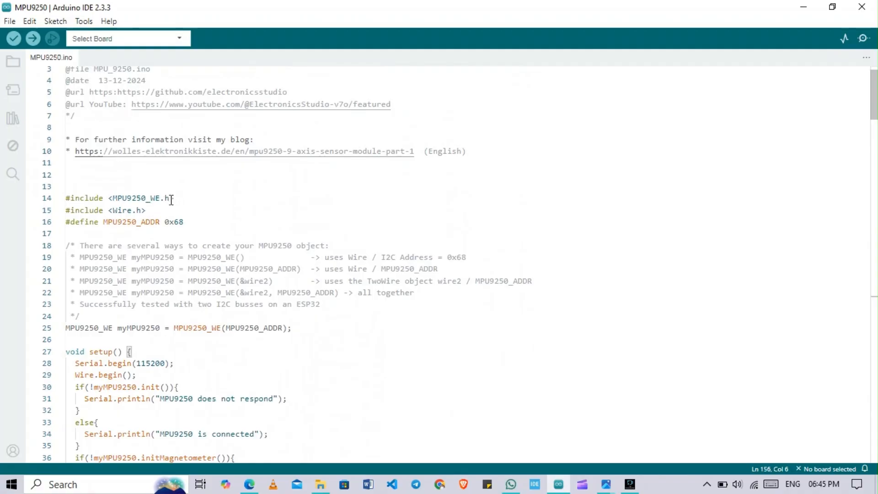
{"action": "double_click", "coordinate": [141, 199]}
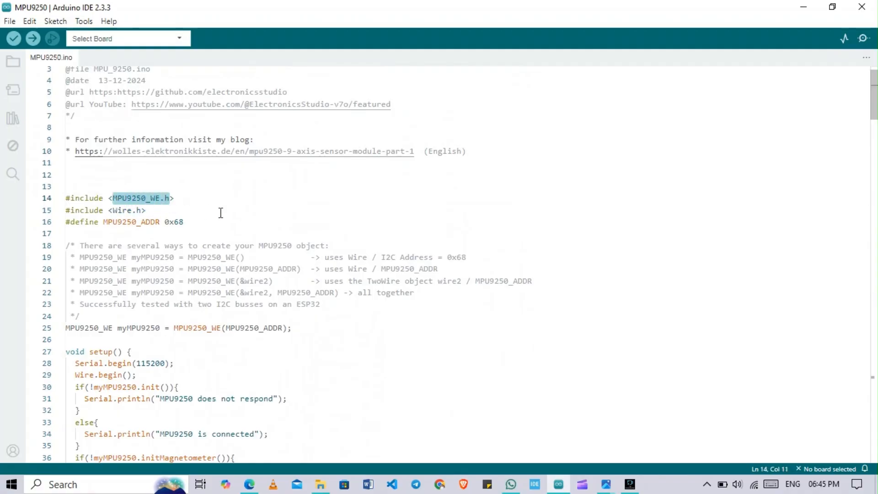
{"action": "left_click", "coordinate": [145, 211]}
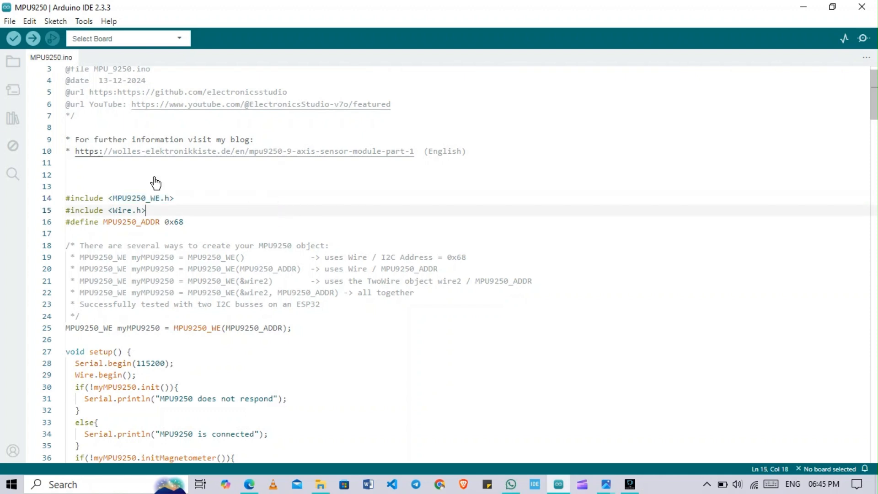
Find MPU9250_WE.h in the Library Manager and confirm version 1.2.9 is installed.
{"action": "left_click", "coordinate": [13, 90]}
{"action": "type", "text": "MPU9250_WE.h"}
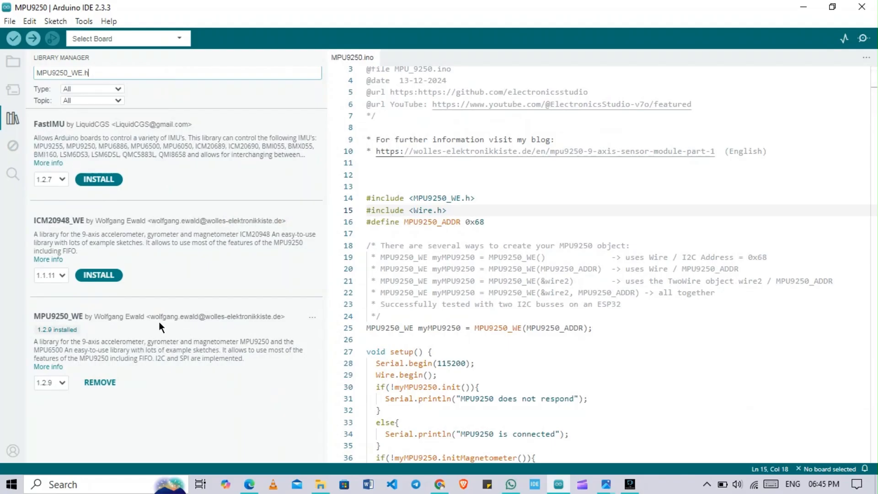
{"action": "mouse_move", "coordinate": [64, 346]}
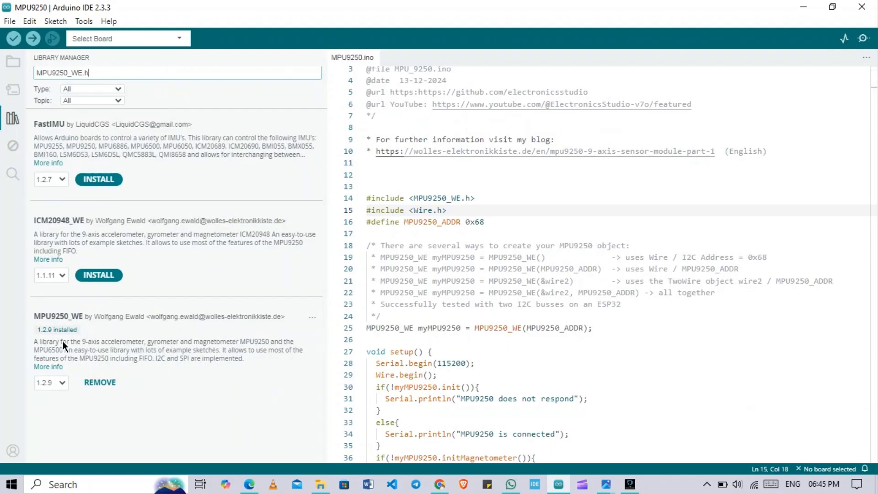
{"action": "mouse_move", "coordinate": [71, 330]}
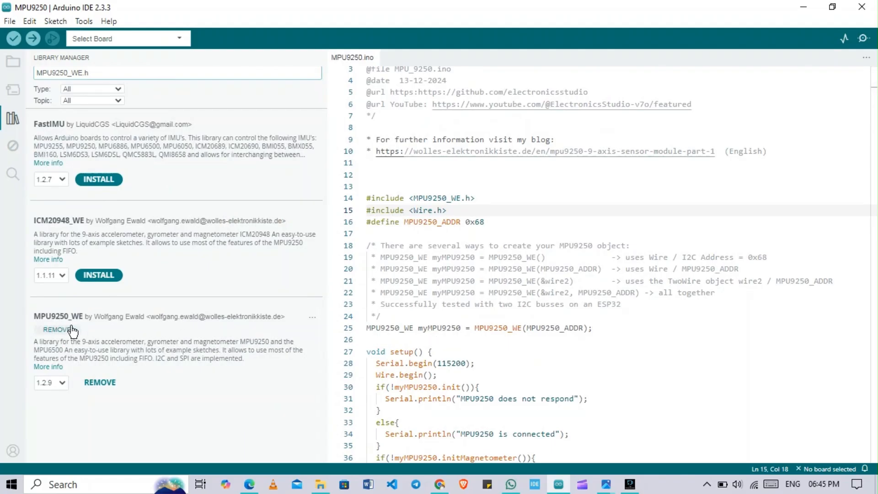
{"action": "mouse_move", "coordinate": [327, 284]}
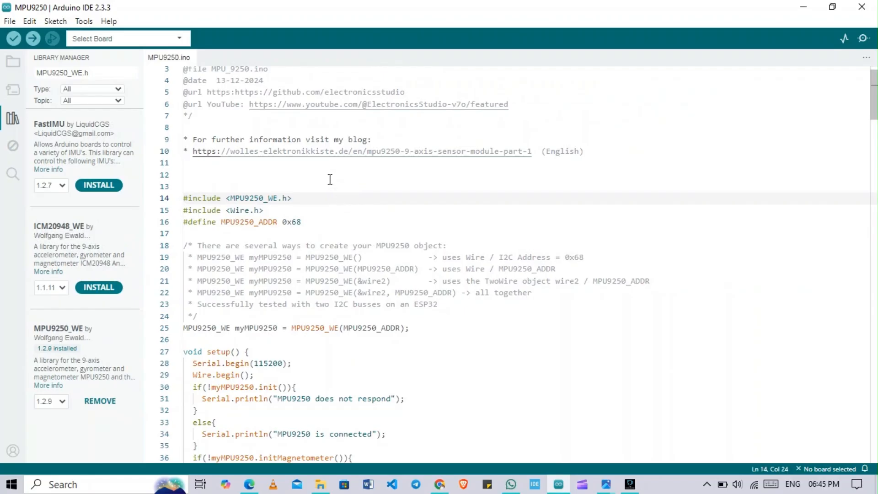
{"action": "scroll", "scroll_direction": "up", "scroll_amount": 3}
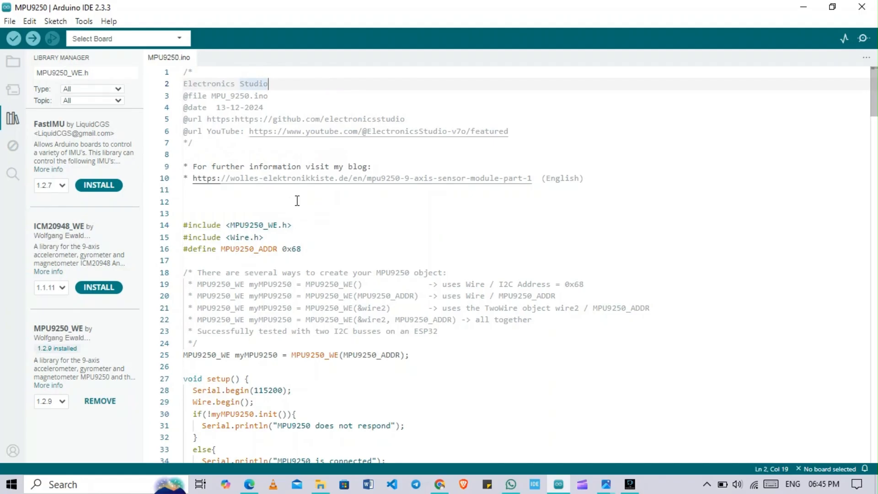
{"action": "mouse_move", "coordinate": [307, 186]}
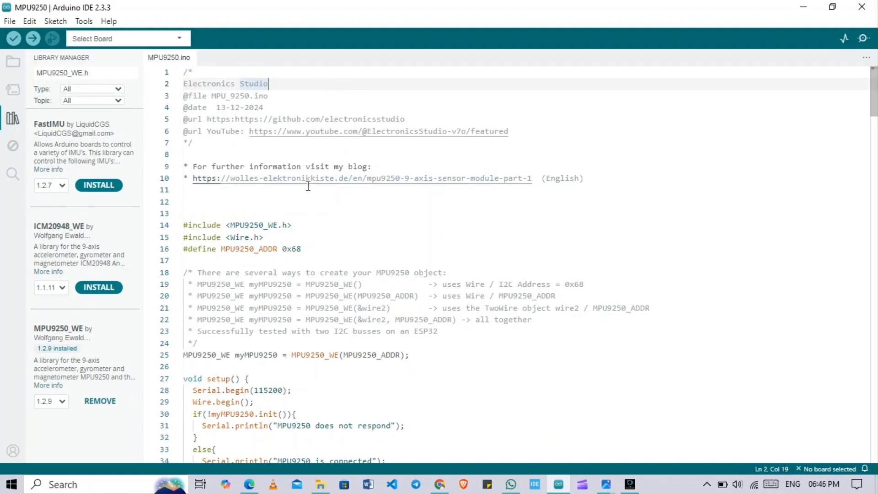
{"action": "mouse_move", "coordinate": [331, 184]}
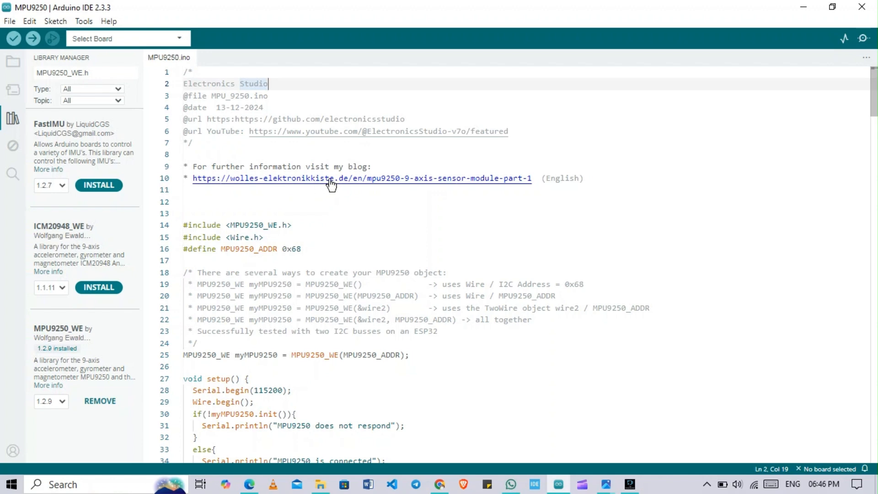
{"action": "mouse_move", "coordinate": [368, 183]}
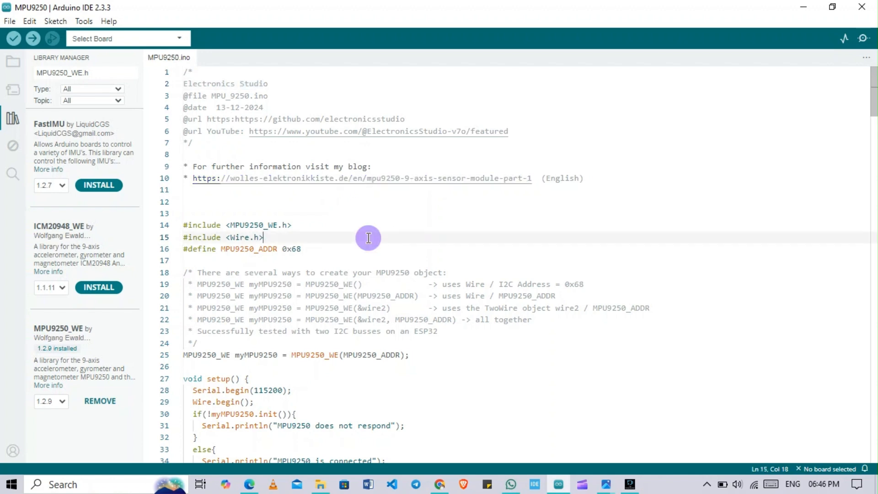
{"action": "left_click", "coordinate": [261, 225]}
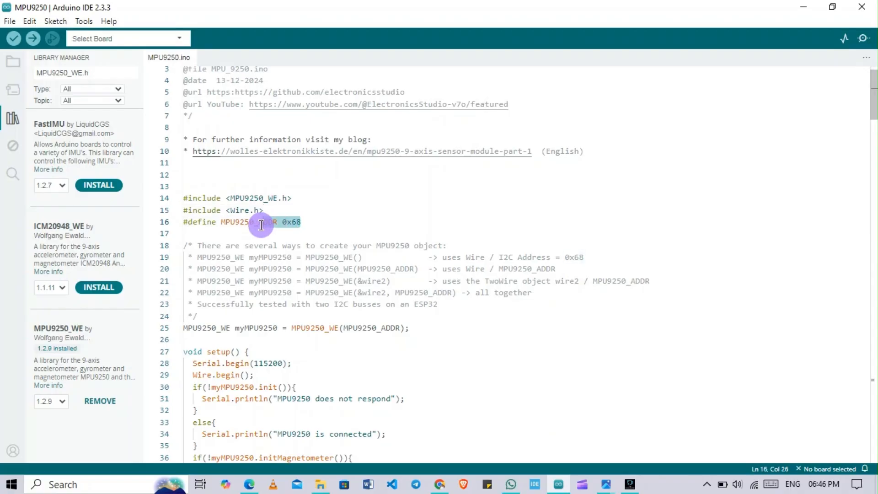
{"action": "scroll", "scroll_direction": "down", "scroll_amount": 3}
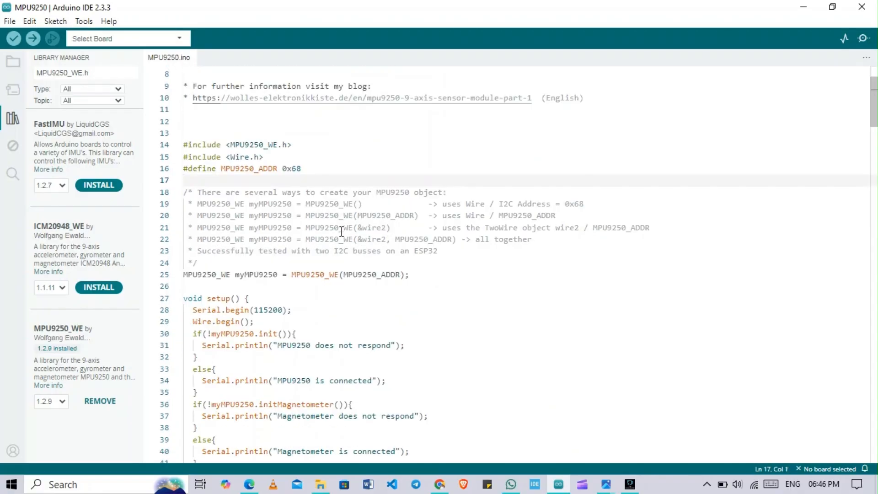
{"action": "scroll", "scroll_direction": "down", "scroll_amount": 3}
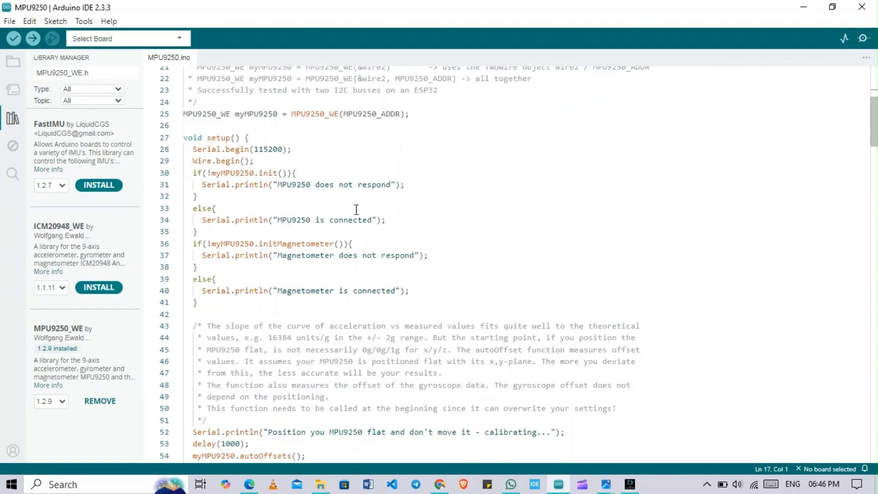
{"action": "scroll", "scroll_direction": "down", "scroll_amount": 3}
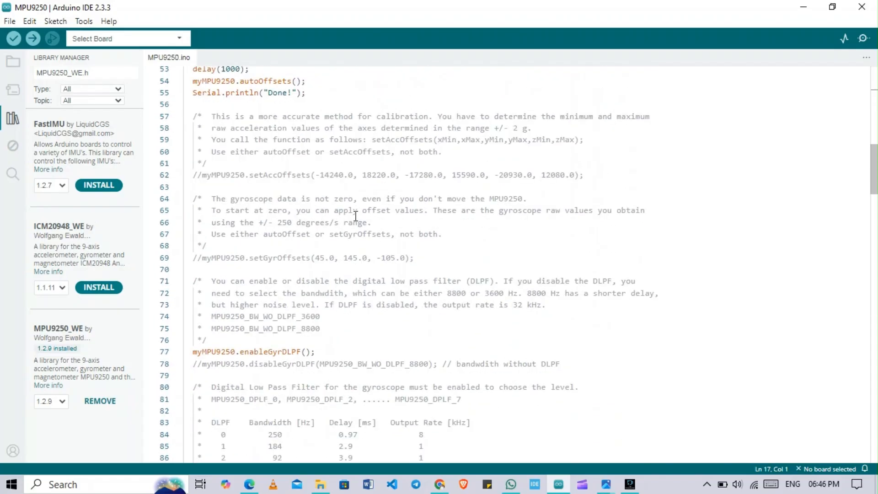
{"action": "scroll", "scroll_direction": "down", "scroll_amount": 3}
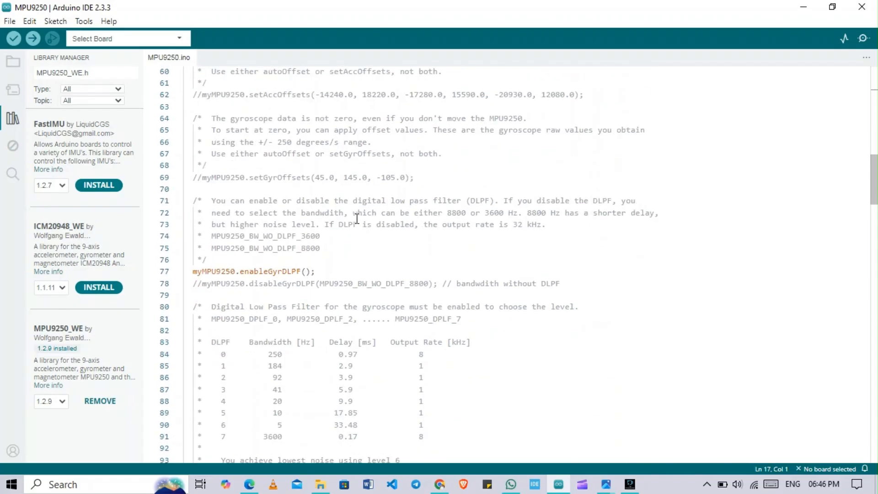
{"action": "scroll", "scroll_direction": "down", "scroll_amount": 3}
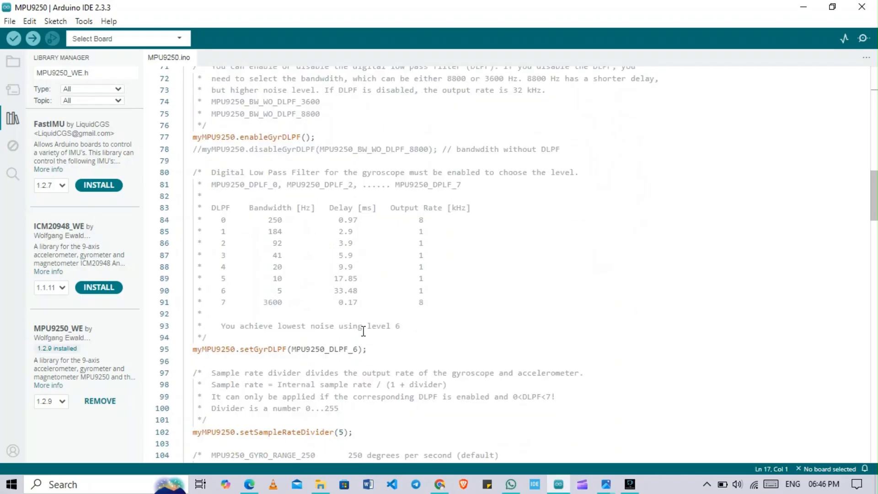
{"action": "scroll", "scroll_direction": "up", "scroll_amount": 3}
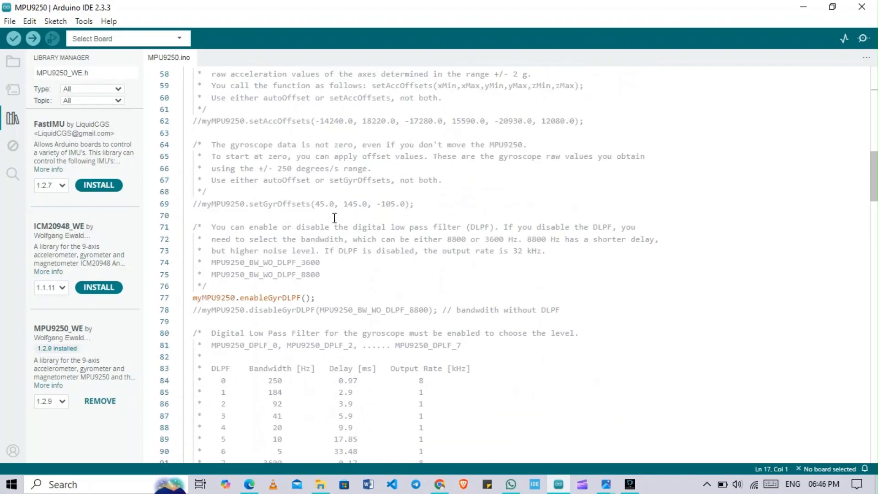
{"action": "left_click", "coordinate": [311, 175]}
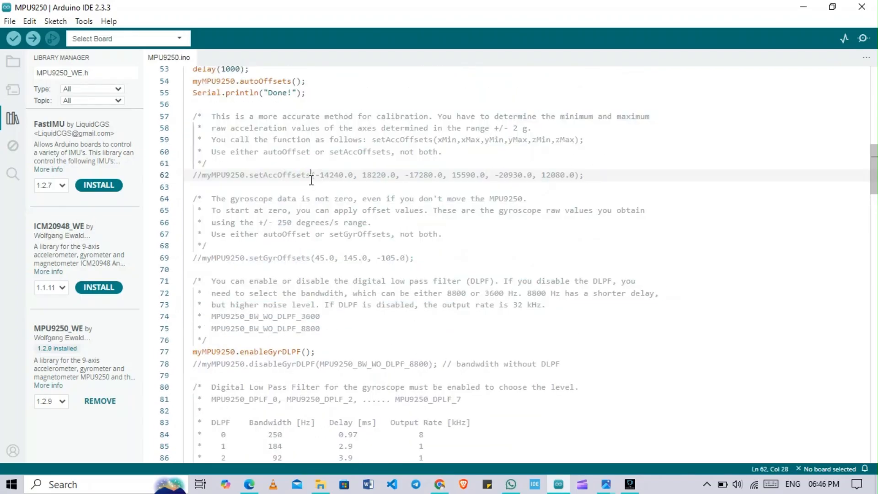
{"action": "scroll", "scroll_direction": "down", "scroll_amount": 3}
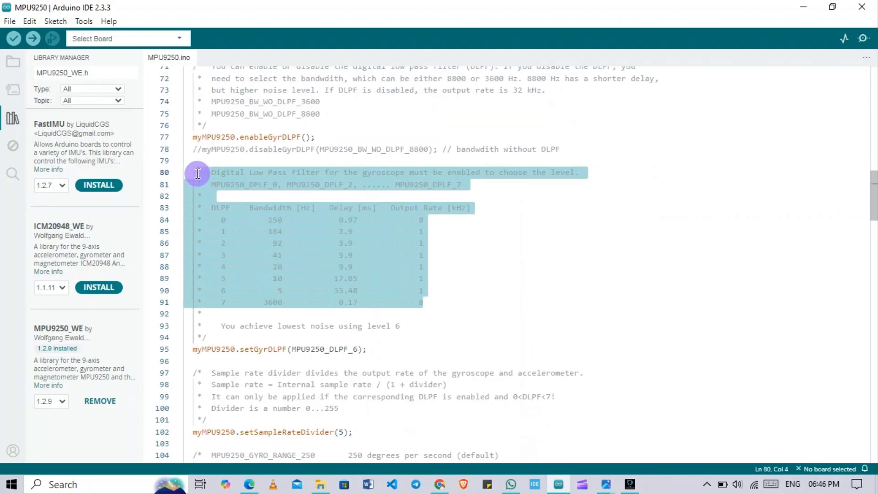
{"action": "left_click", "coordinate": [445, 242]}
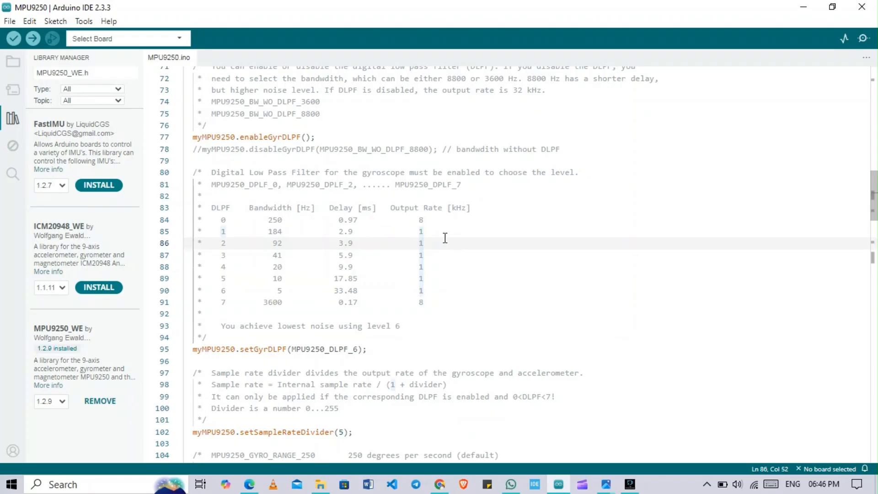
{"action": "scroll", "scroll_direction": "down", "scroll_amount": 3}
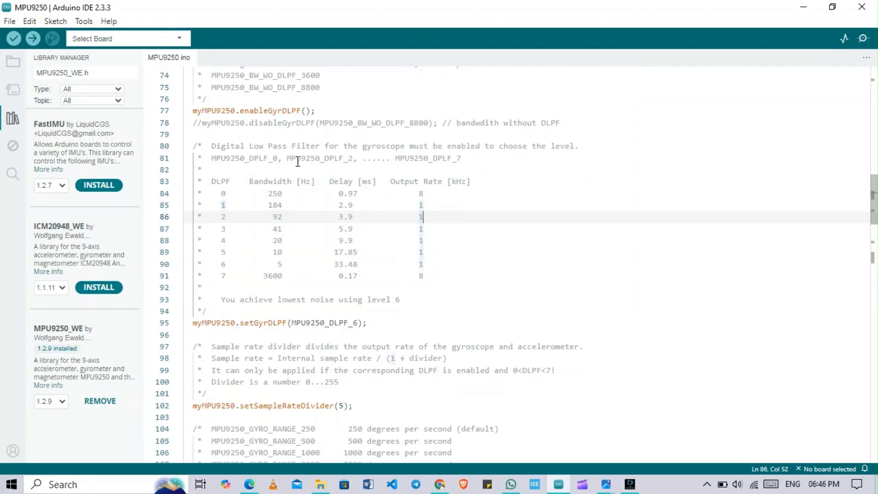
{"action": "double_click", "coordinate": [274, 181]}
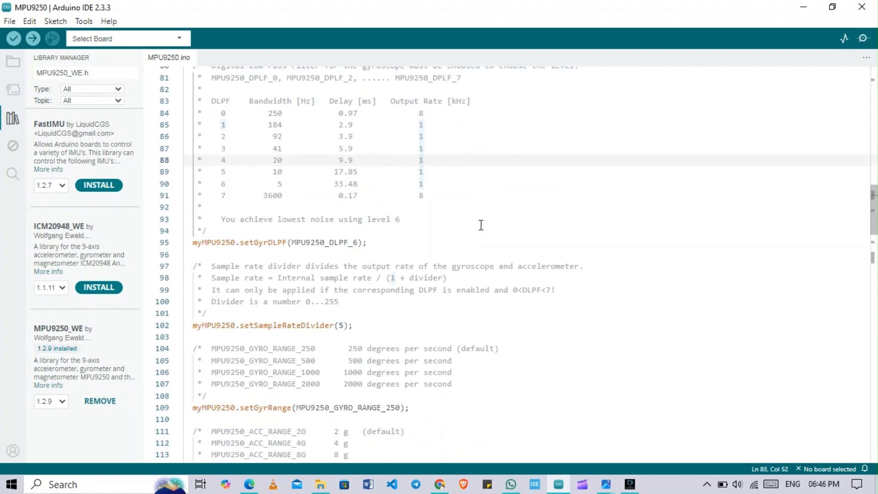
{"action": "scroll", "scroll_direction": "down", "scroll_amount": 3}
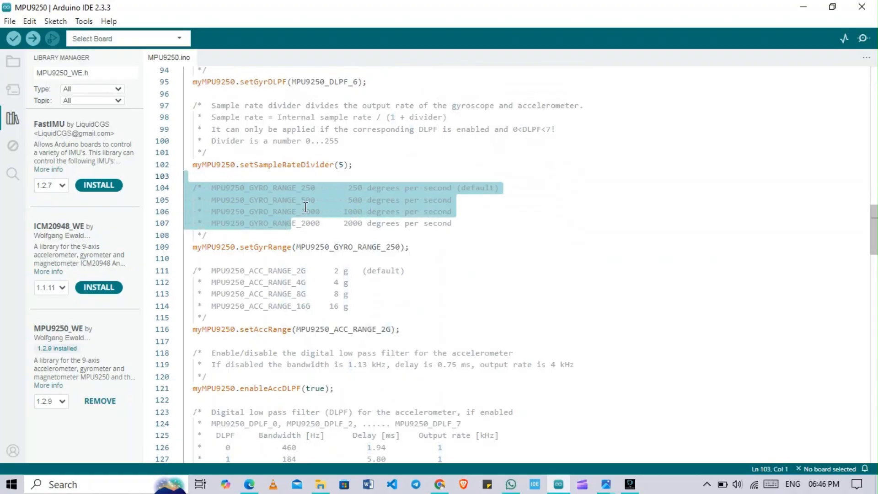
{"action": "left_click", "coordinate": [408, 271]}
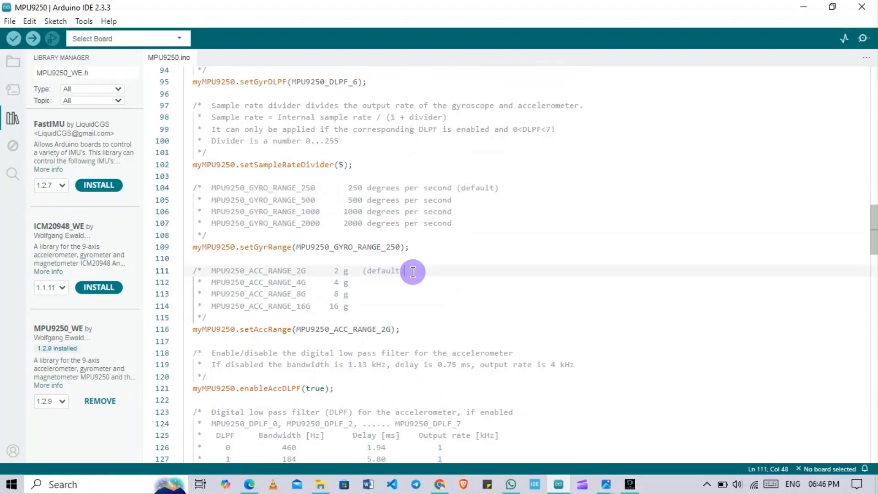
{"action": "scroll", "scroll_direction": "down", "scroll_amount": 3}
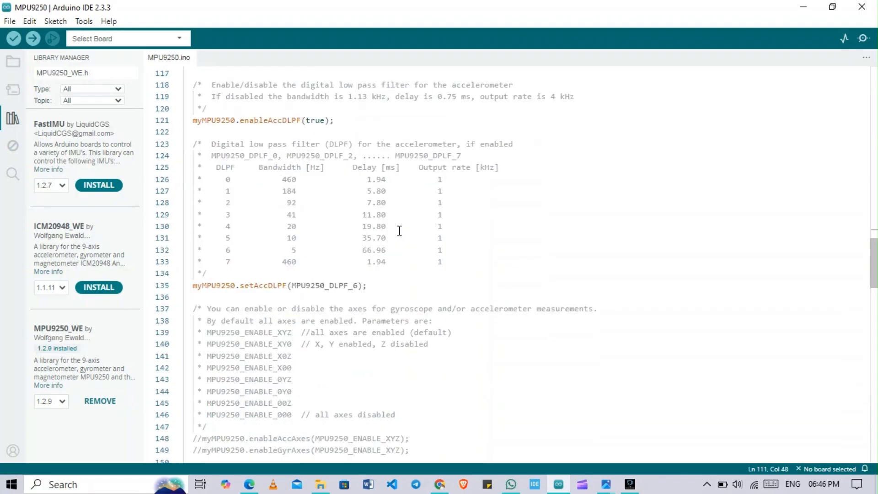
{"action": "scroll", "scroll_direction": "down", "scroll_amount": 3}
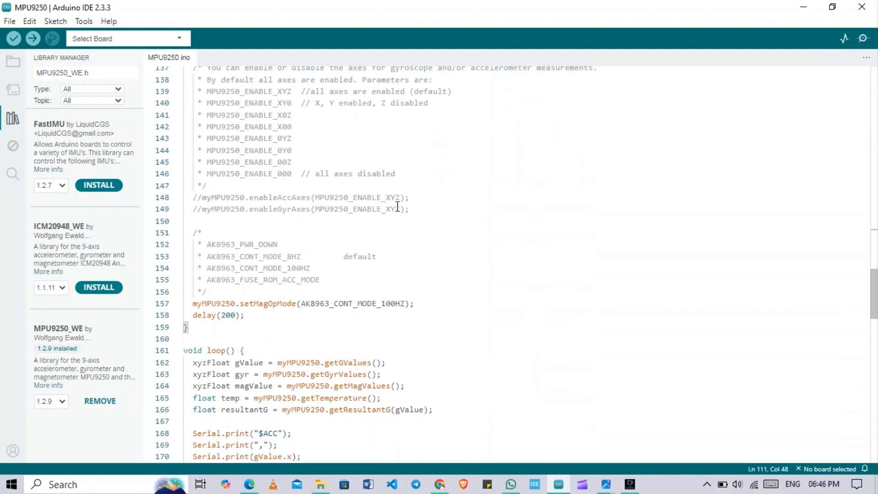
{"action": "scroll", "scroll_direction": "down", "scroll_amount": 3}
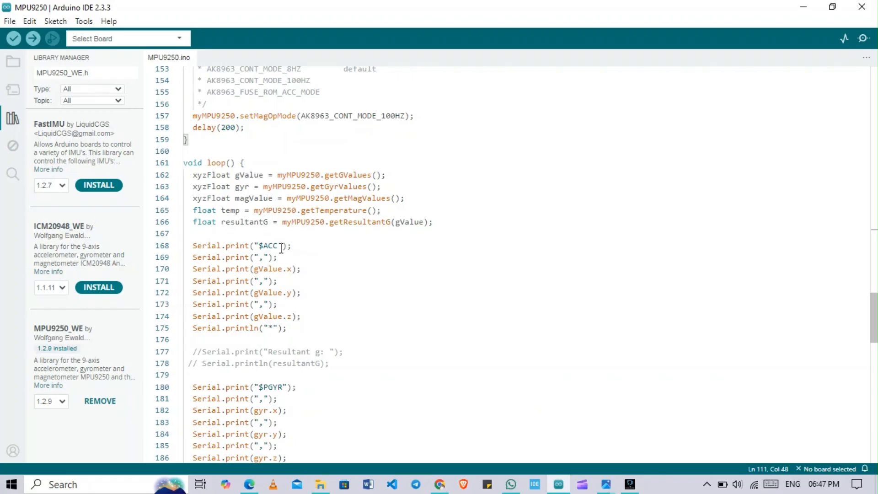
Review the loop's Serial.print of $ACC, $GYR and $MAG values, then return to the board photo.
{"action": "left_click", "coordinate": [276, 245]}
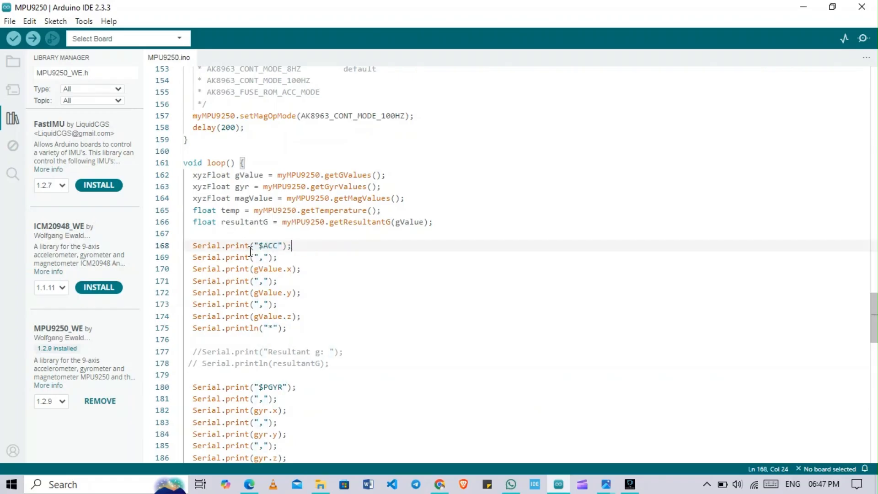
{"action": "double_click", "coordinate": [269, 245]}
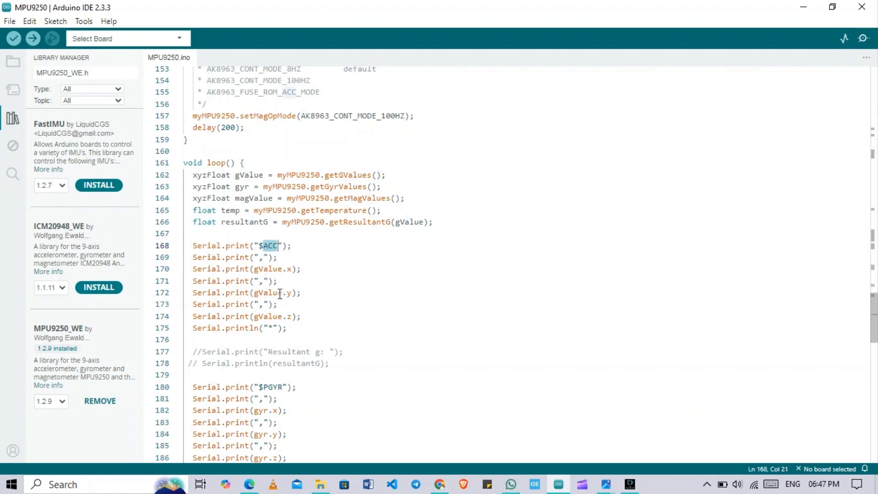
{"action": "left_click", "coordinate": [266, 328]}
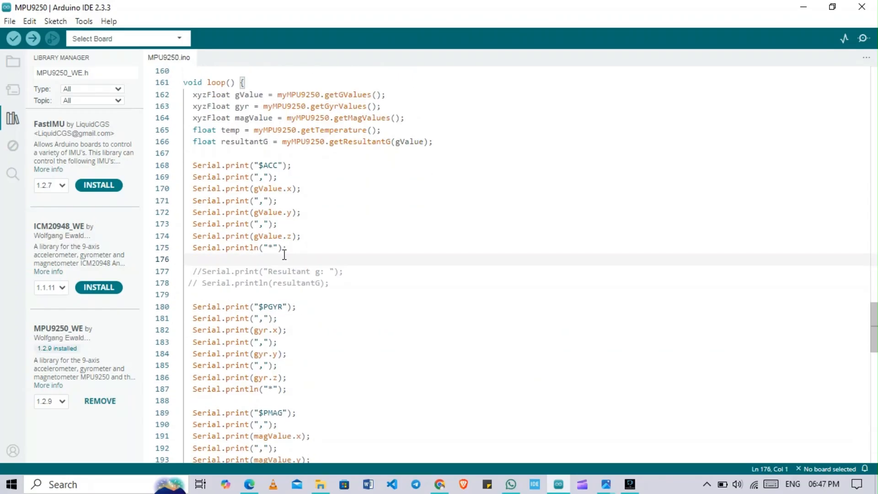
{"action": "scroll", "scroll_direction": "down", "scroll_amount": 3}
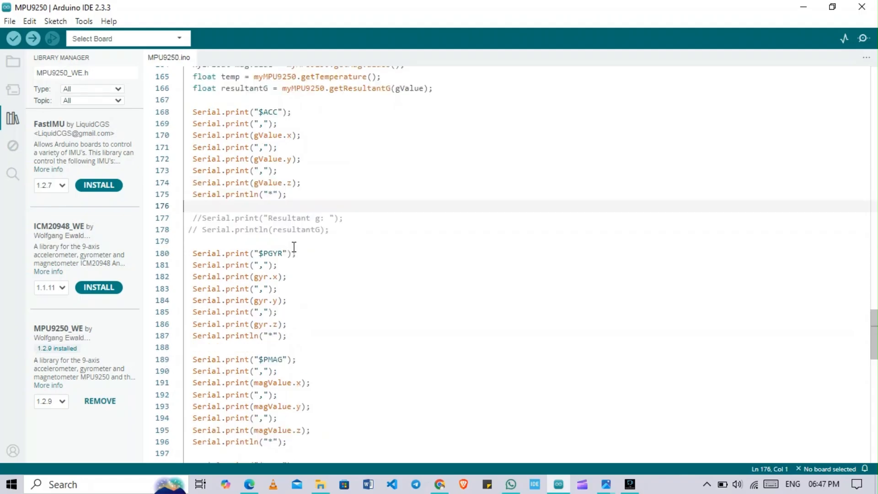
{"action": "mouse_move", "coordinate": [609, 478]}
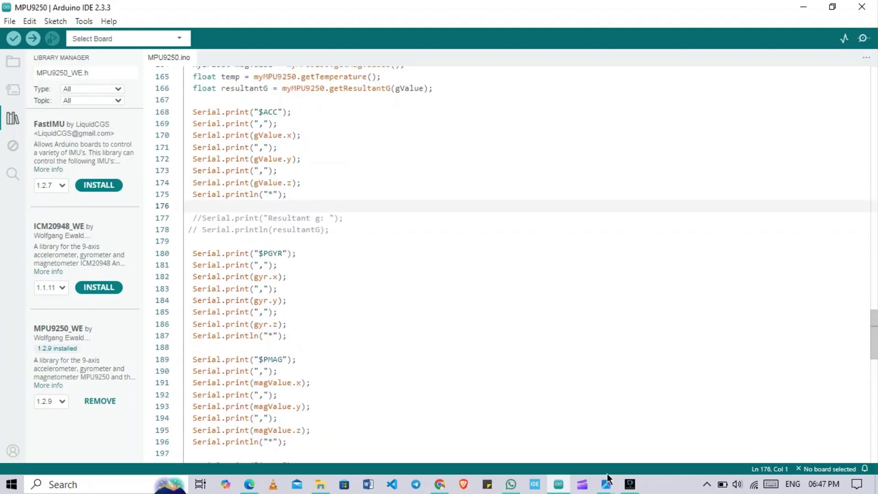
{"action": "left_click", "coordinate": [604, 485]}
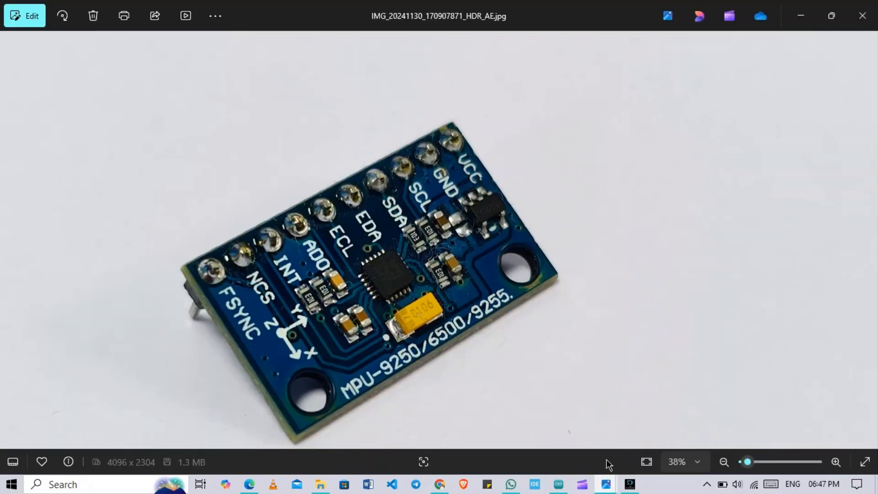
{"action": "mouse_move", "coordinate": [538, 295]}
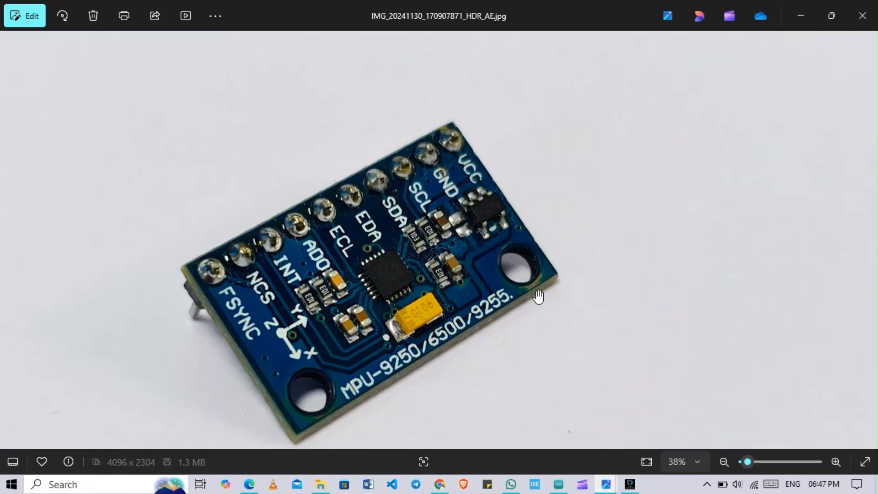
{"action": "mouse_move", "coordinate": [484, 455]}
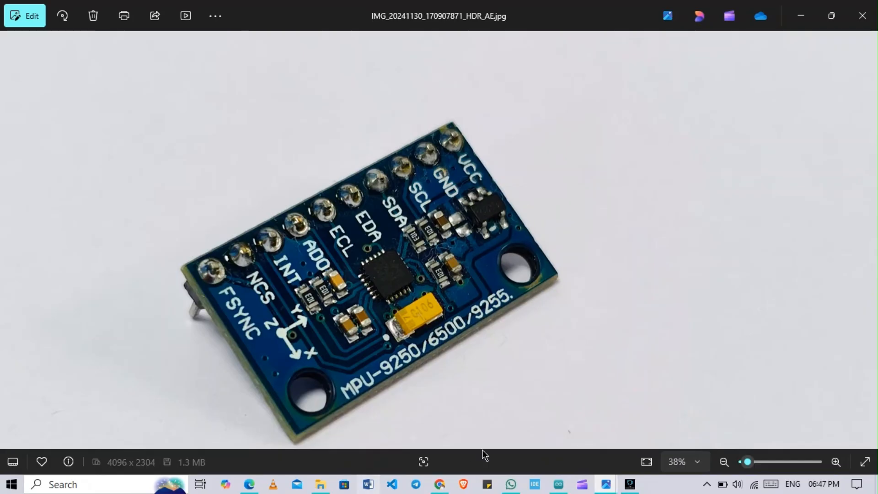
Switch Photos to the MPU9250-with-Arduino wiring diagram showing VCC, GND, SCL and SDA to the Uno.
{"action": "left_click", "coordinate": [557, 484]}
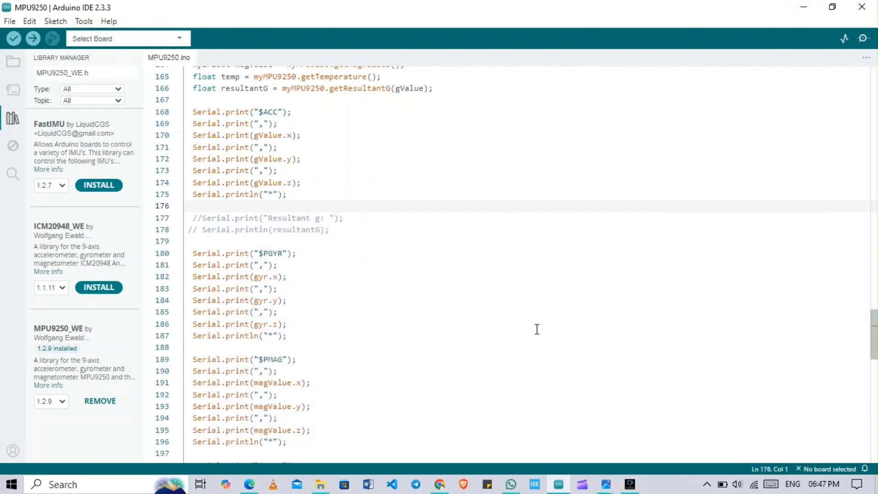
{"action": "mouse_move", "coordinate": [604, 484]}
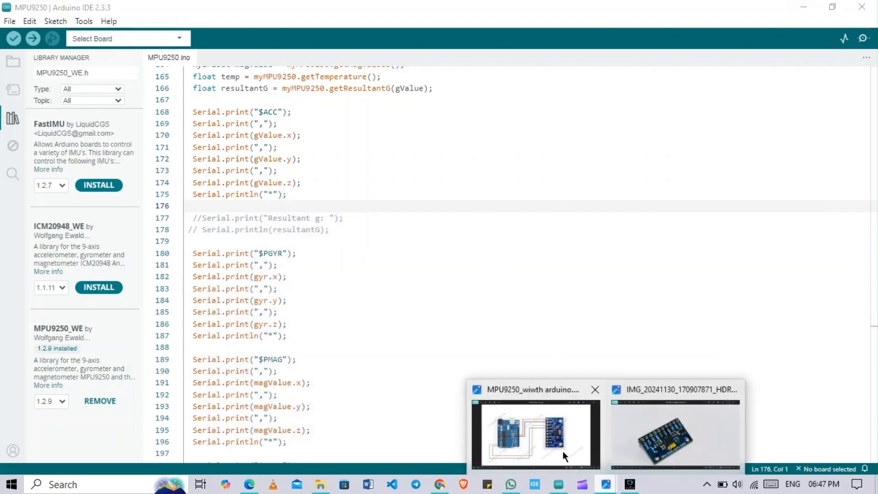
{"action": "left_click", "coordinate": [533, 431]}
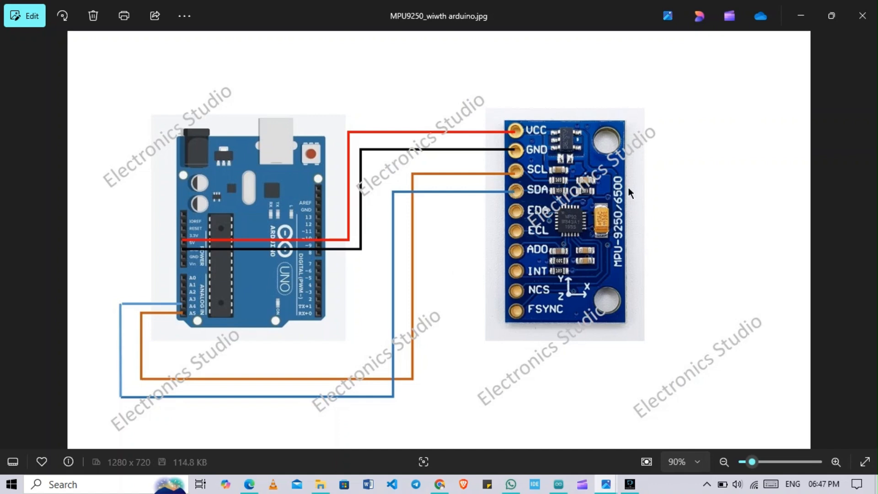
{"action": "mouse_move", "coordinate": [469, 182]}
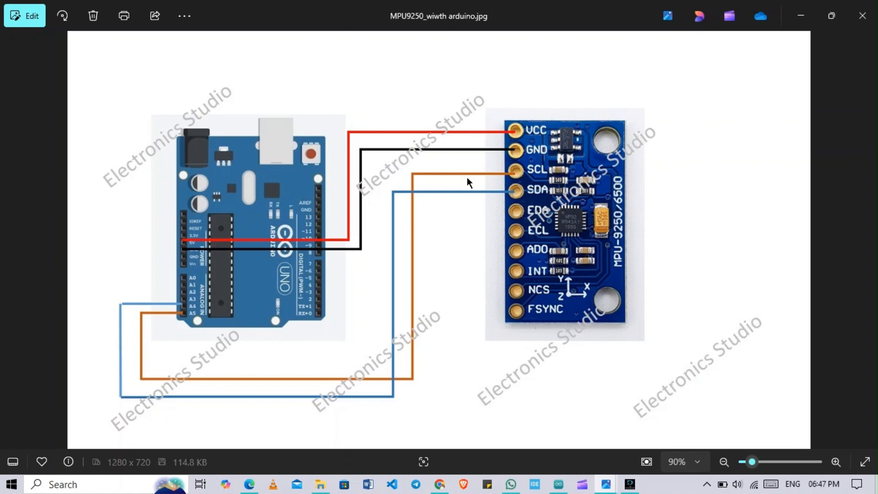
{"action": "mouse_move", "coordinate": [675, 227]}
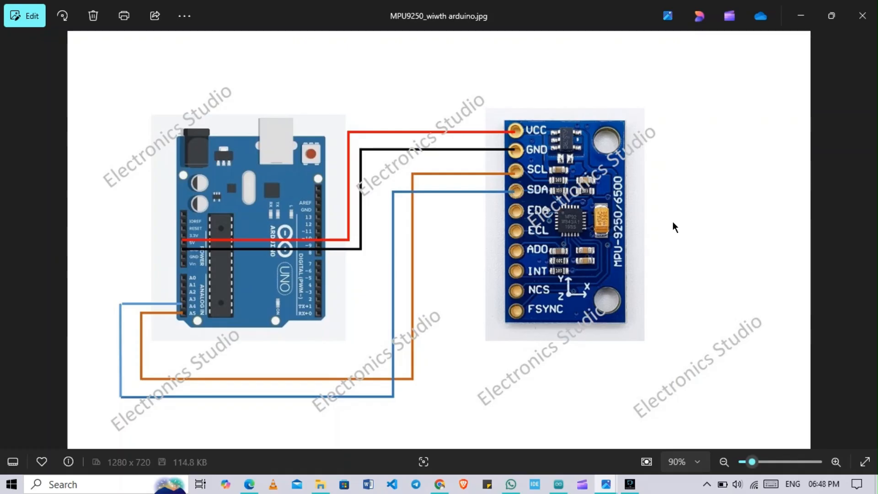
{"action": "mouse_move", "coordinate": [617, 219]}
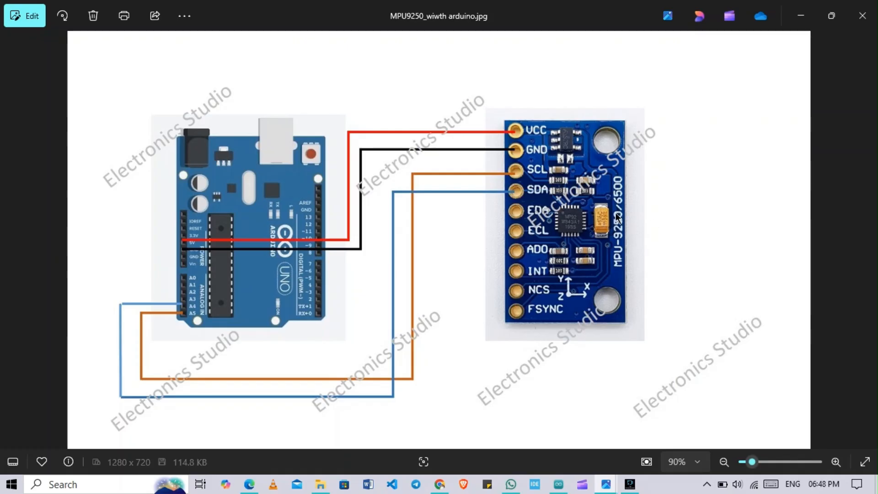
{"action": "mouse_move", "coordinate": [800, 21]}
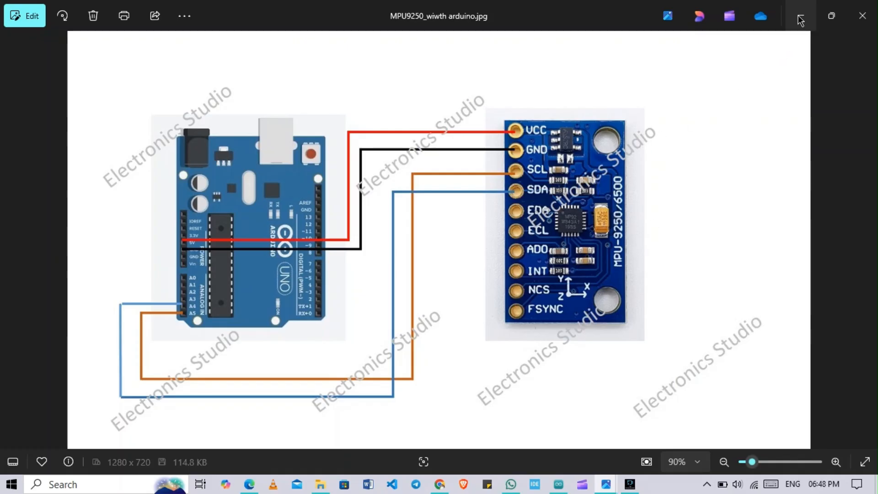
Scroll the sketch to the $GYR, $MAG and $PTEM print blocks ending with delay(90).
{"action": "left_click", "coordinate": [557, 484]}
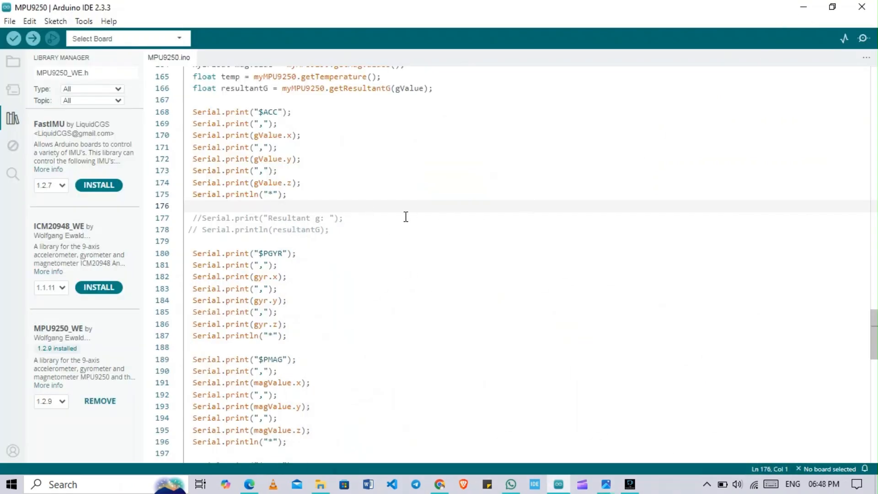
{"action": "scroll", "scroll_direction": "down", "scroll_amount": 3}
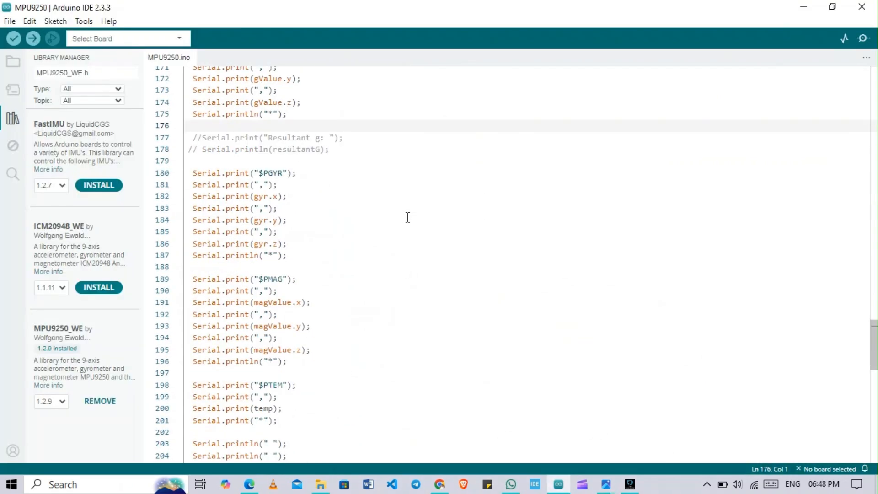
{"action": "scroll", "scroll_direction": "down", "scroll_amount": 3}
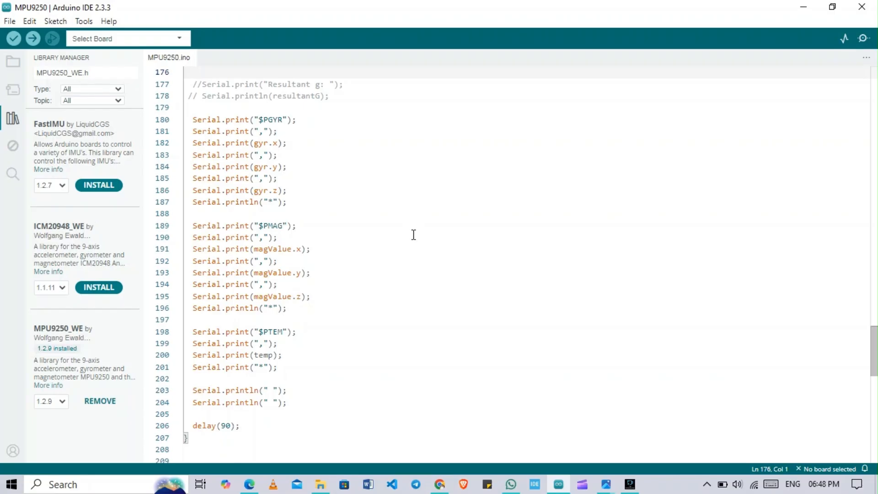
{"action": "mouse_move", "coordinate": [348, 249]}
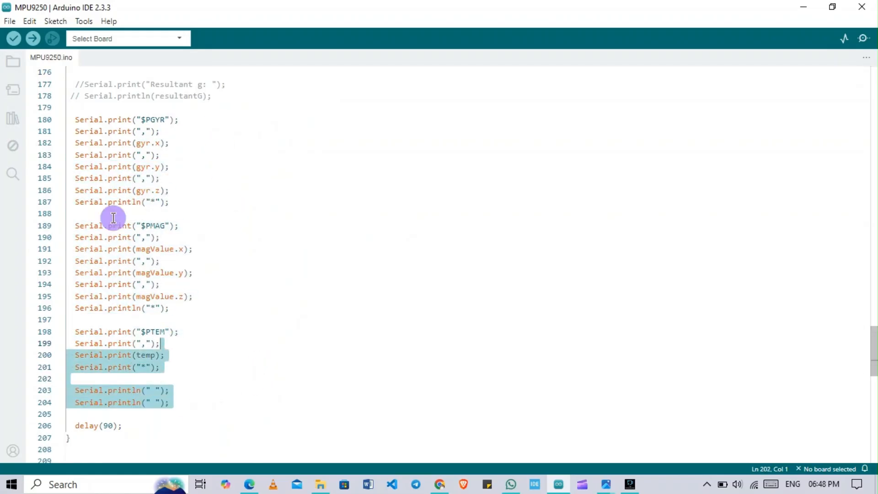
{"action": "left_click", "coordinate": [169, 167]}
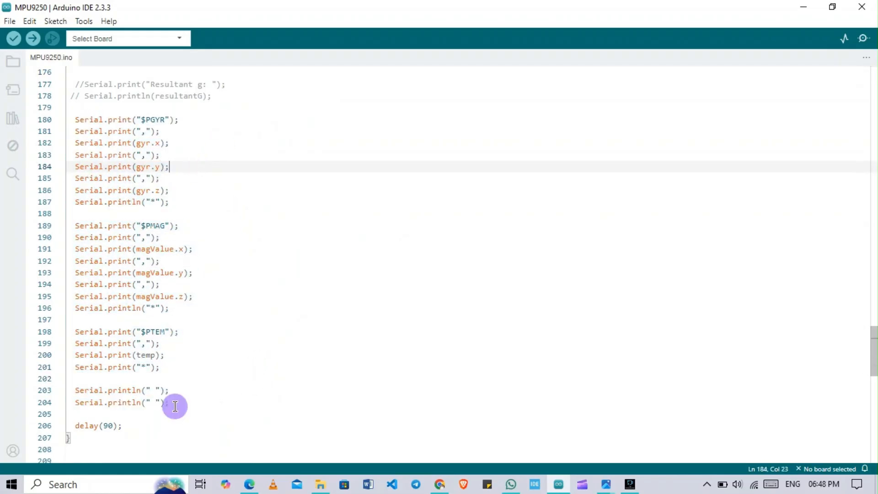
{"action": "left_click", "coordinate": [237, 158]}
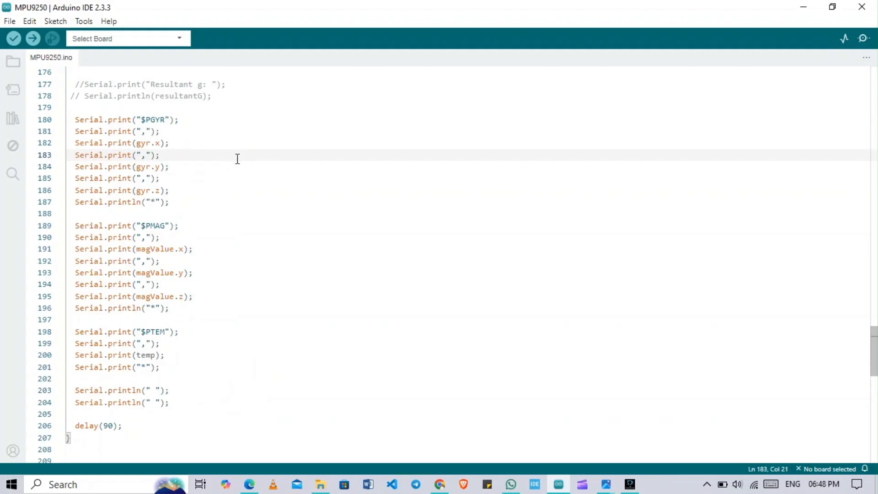
{"action": "mouse_move", "coordinate": [288, 284]}
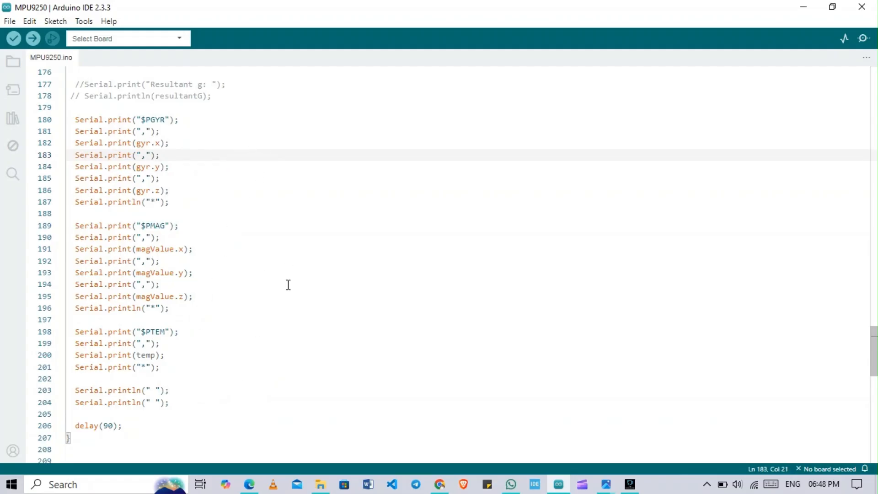
Page through the MPU-9250 datasheet in Edge to the Figure 1 pin-out diagram on page 19.
{"action": "left_click", "coordinate": [249, 485]}
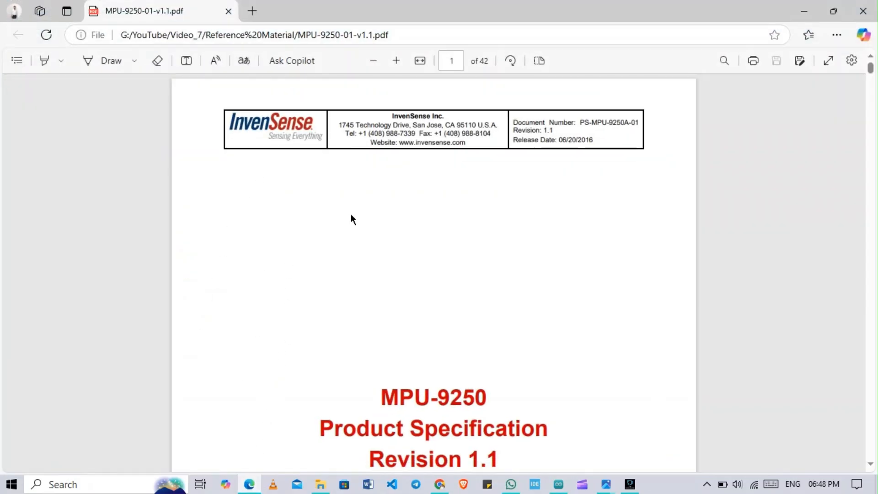
{"action": "mouse_move", "coordinate": [406, 202]}
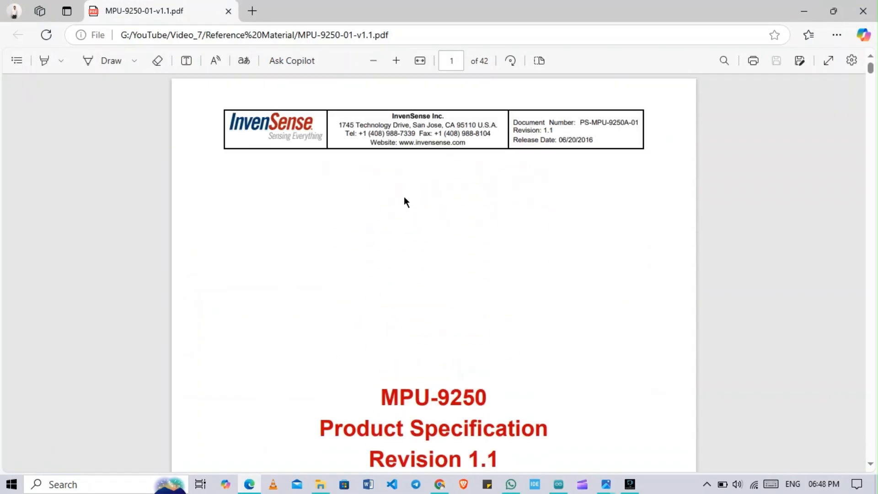
{"action": "mouse_move", "coordinate": [245, 133]}
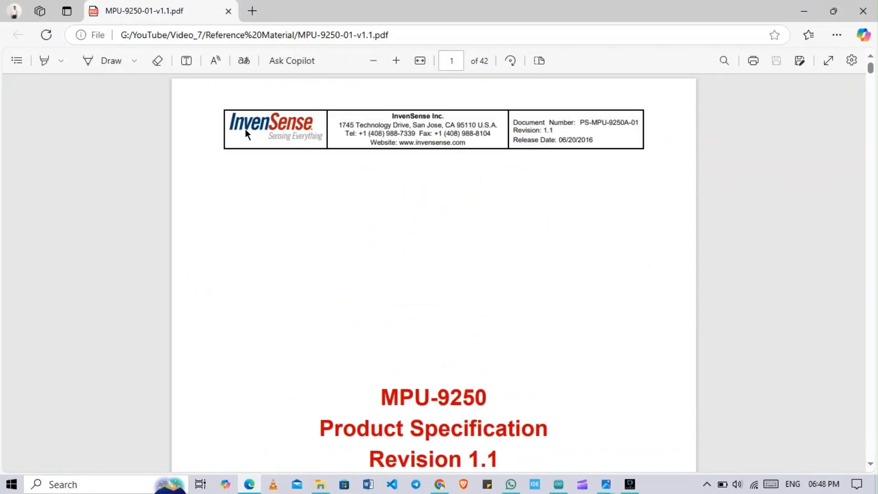
{"action": "scroll", "scroll_direction": "down", "scroll_amount": 3}
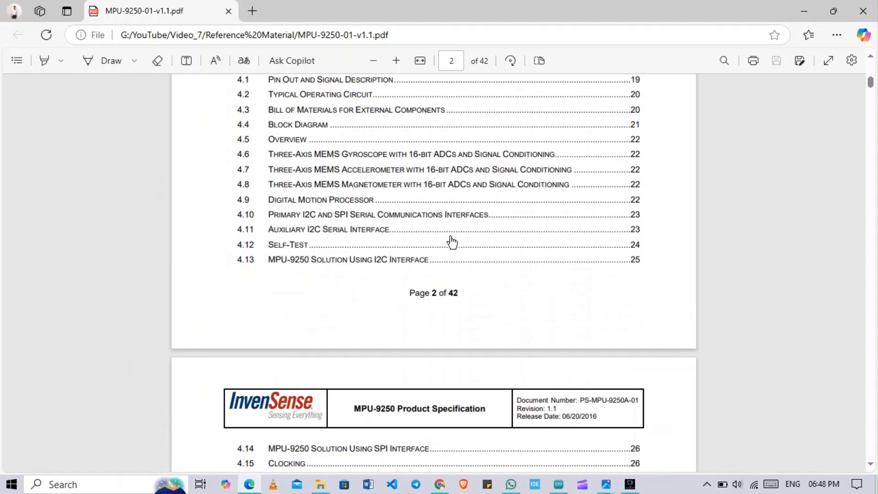
{"action": "scroll", "scroll_direction": "down", "scroll_amount": 3}
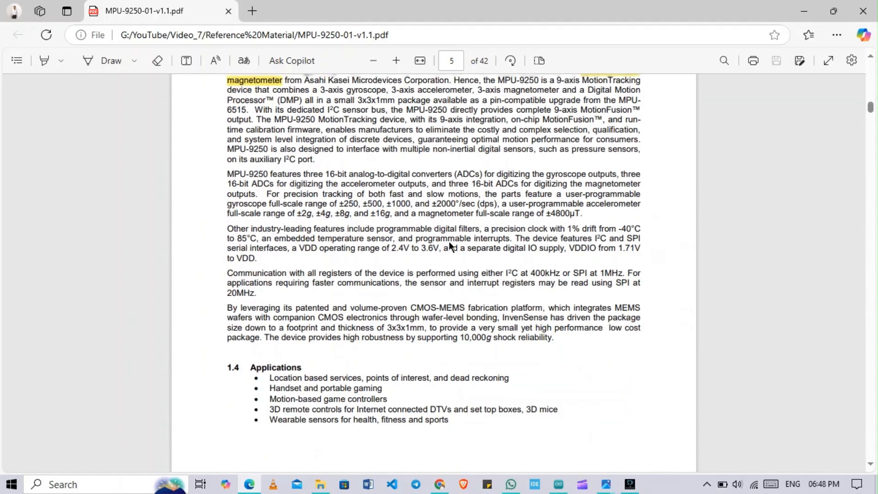
{"action": "scroll", "scroll_direction": "down", "scroll_amount": 3}
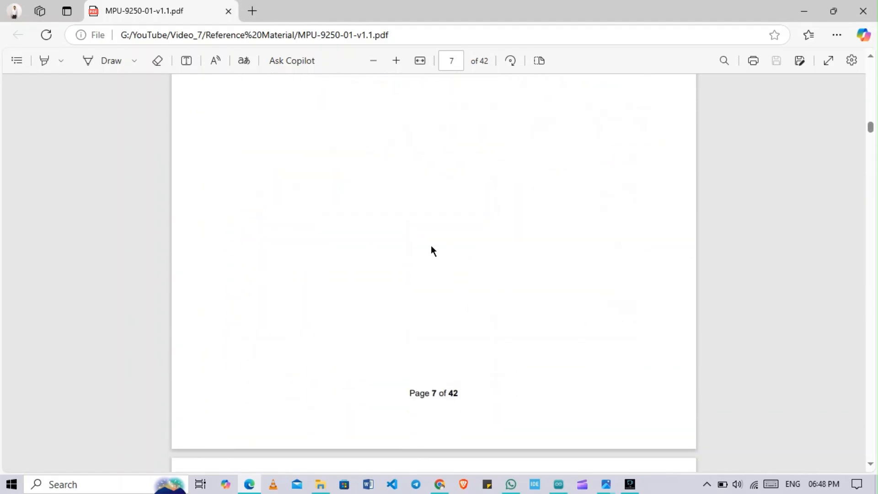
{"action": "scroll", "scroll_direction": "down", "scroll_amount": 3}
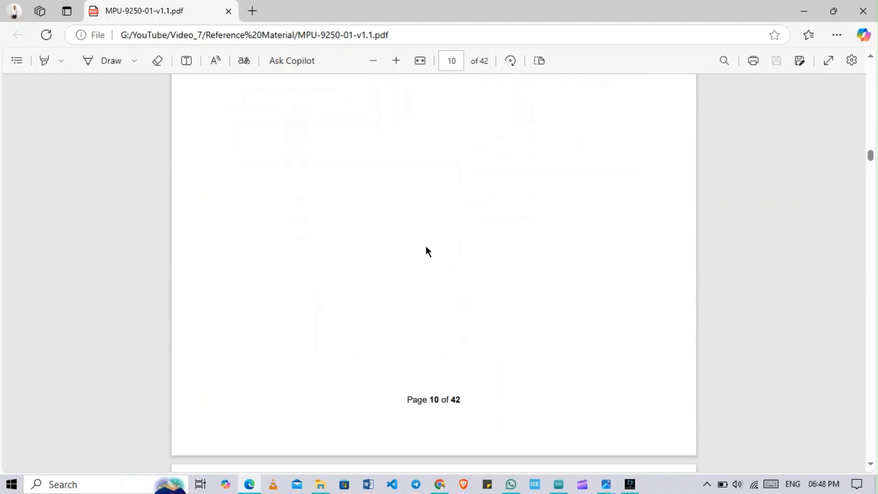
{"action": "scroll", "scroll_direction": "down", "scroll_amount": 3}
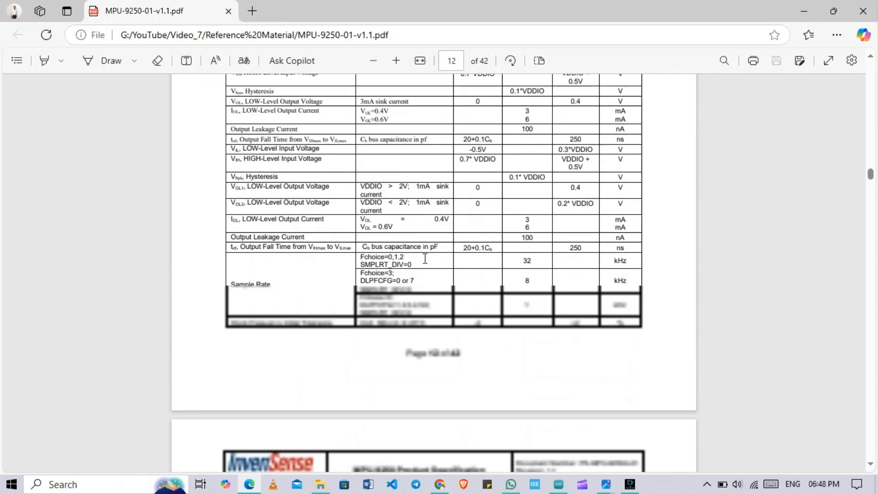
{"action": "scroll", "scroll_direction": "down", "scroll_amount": 3}
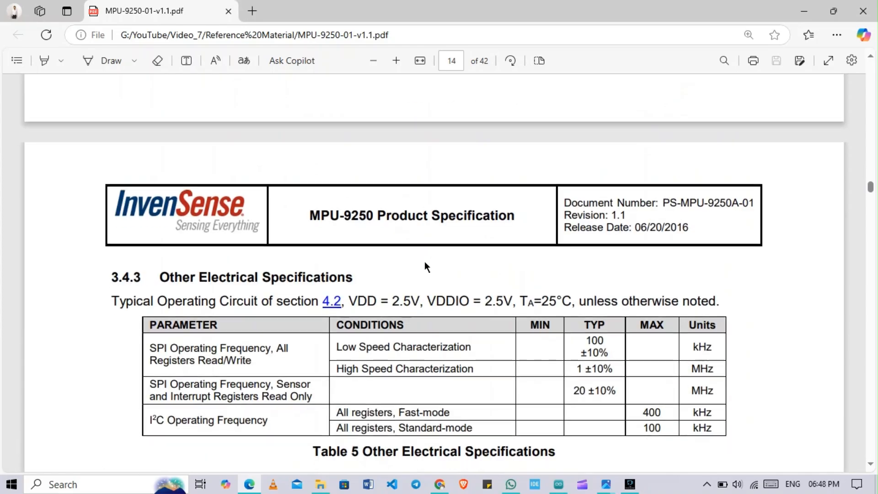
{"action": "scroll", "scroll_direction": "down", "scroll_amount": 3}
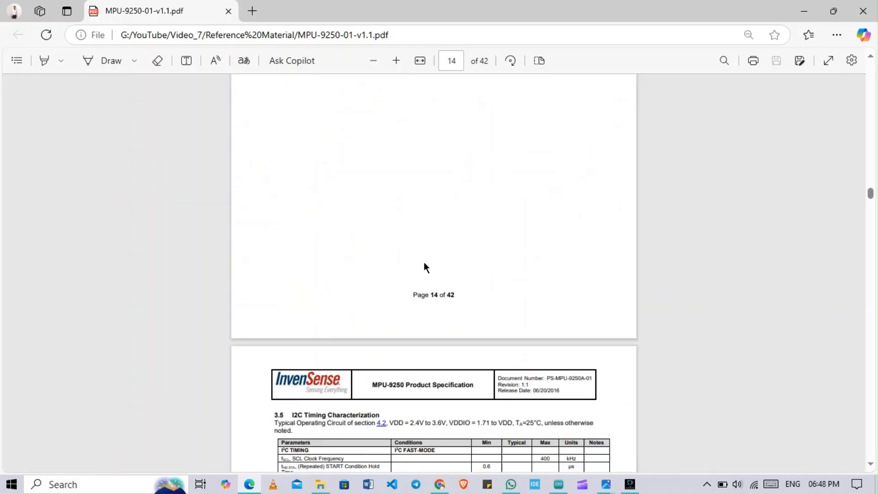
{"action": "scroll", "scroll_direction": "down", "scroll_amount": 3}
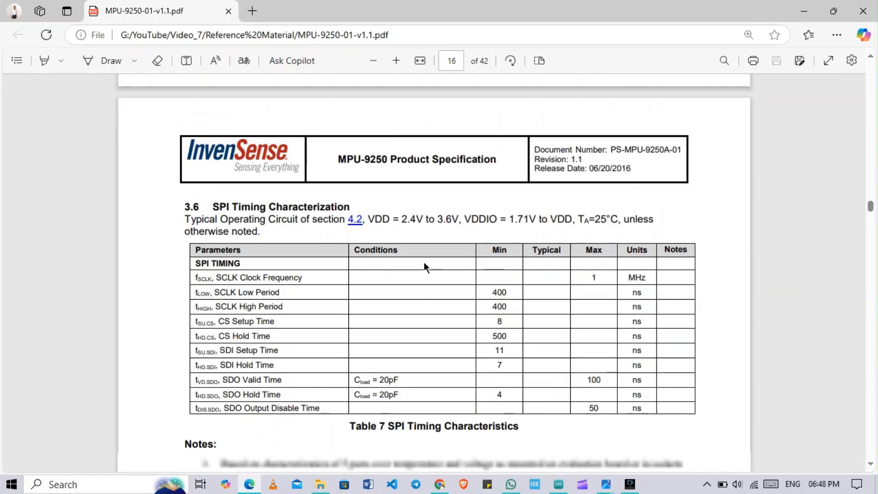
{"action": "scroll", "scroll_direction": "down", "scroll_amount": 3}
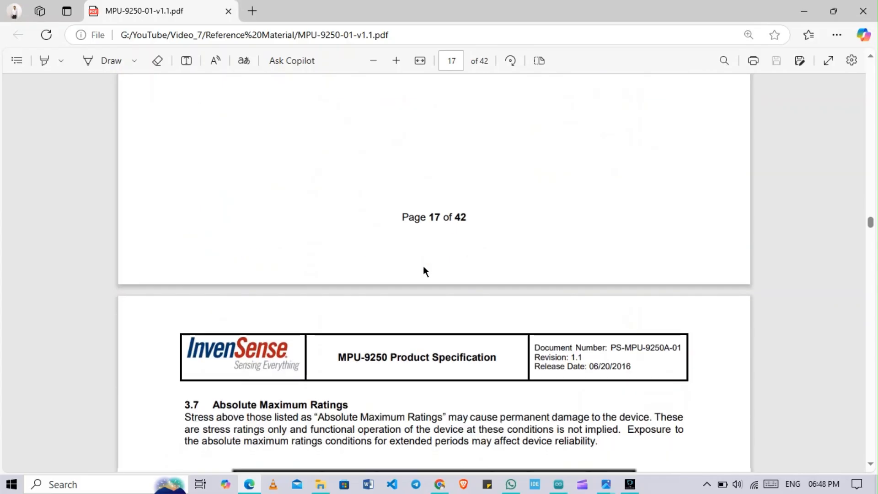
{"action": "scroll", "scroll_direction": "down", "scroll_amount": 3}
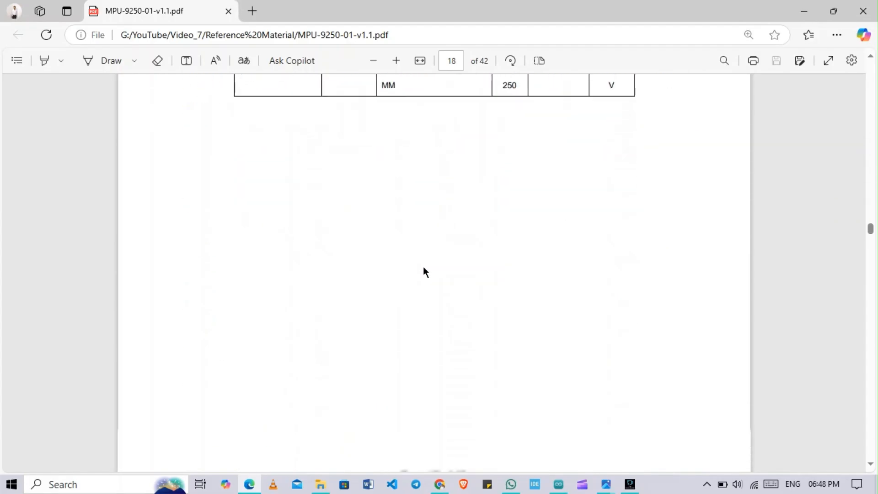
{"action": "scroll", "scroll_direction": "down", "scroll_amount": 3}
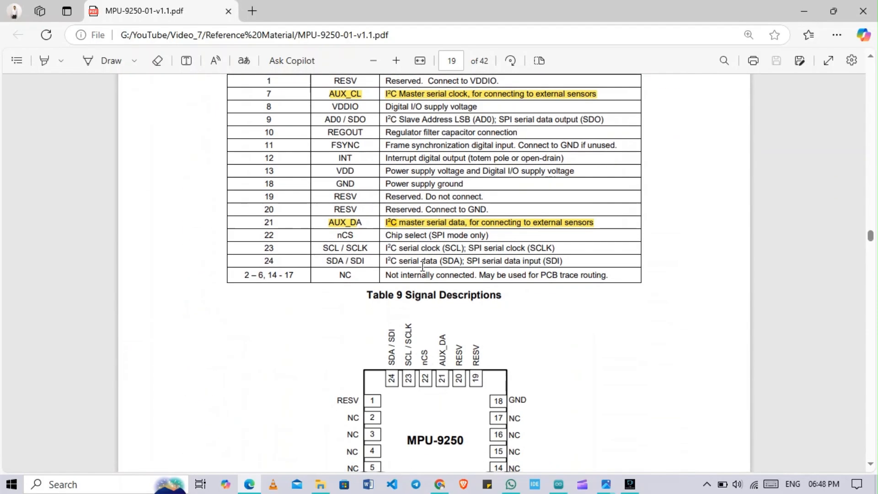
{"action": "scroll", "scroll_direction": "down", "scroll_amount": 3}
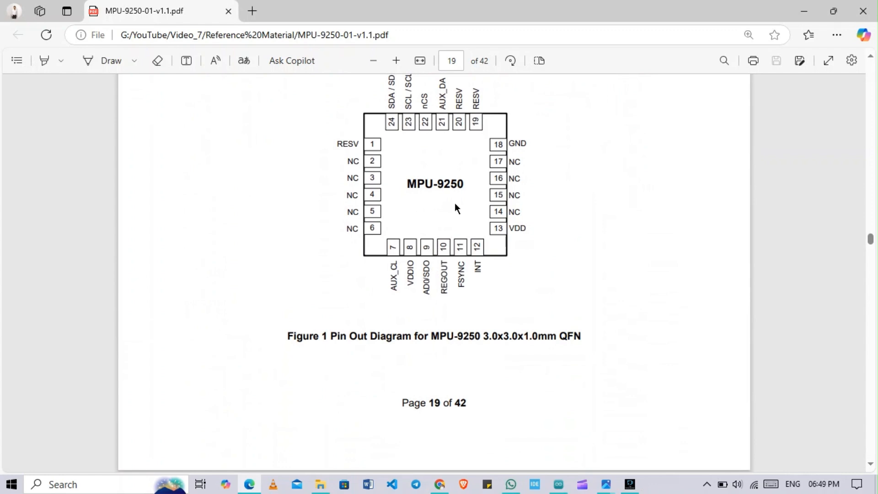
{"action": "scroll", "scroll_direction": "up", "scroll_amount": 3}
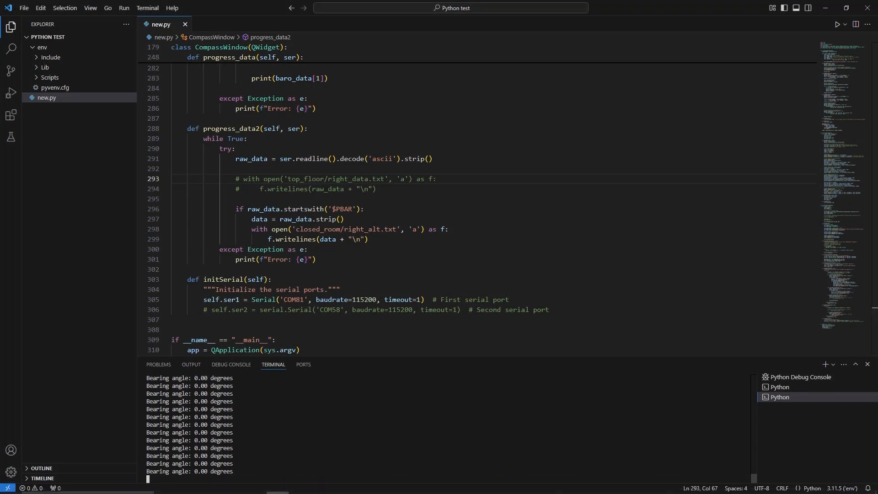
Bring the running Python compass window forward, needle north and Angle: 0°, and nudge it up-left.
{"action": "left_click", "coordinate": [836, 24]}
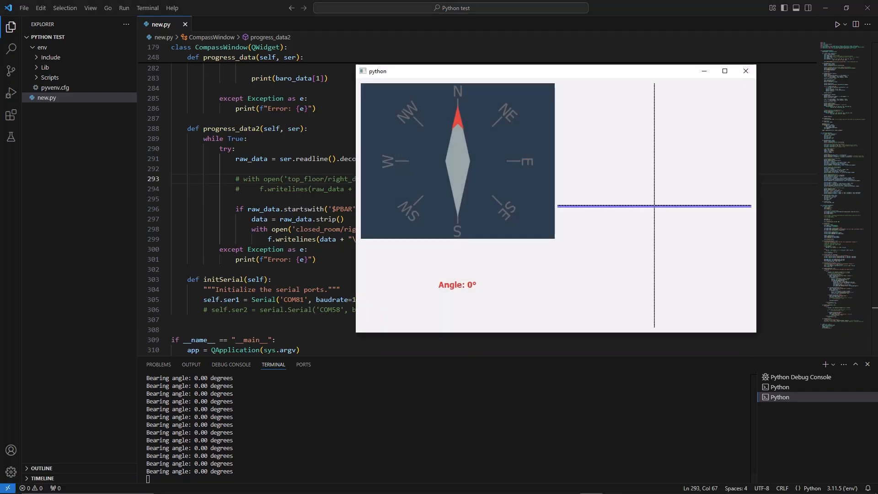
{"action": "left_click_drag", "start_coordinate": [509, 71], "coordinate": [501, 61]}
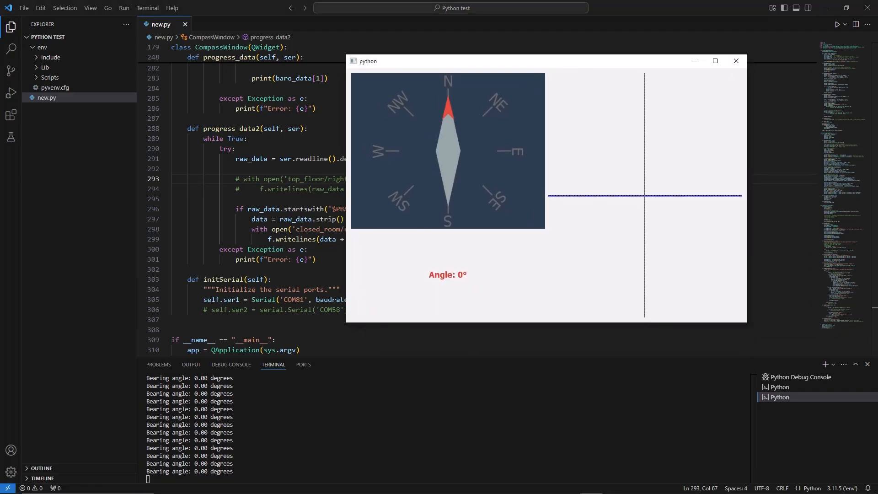